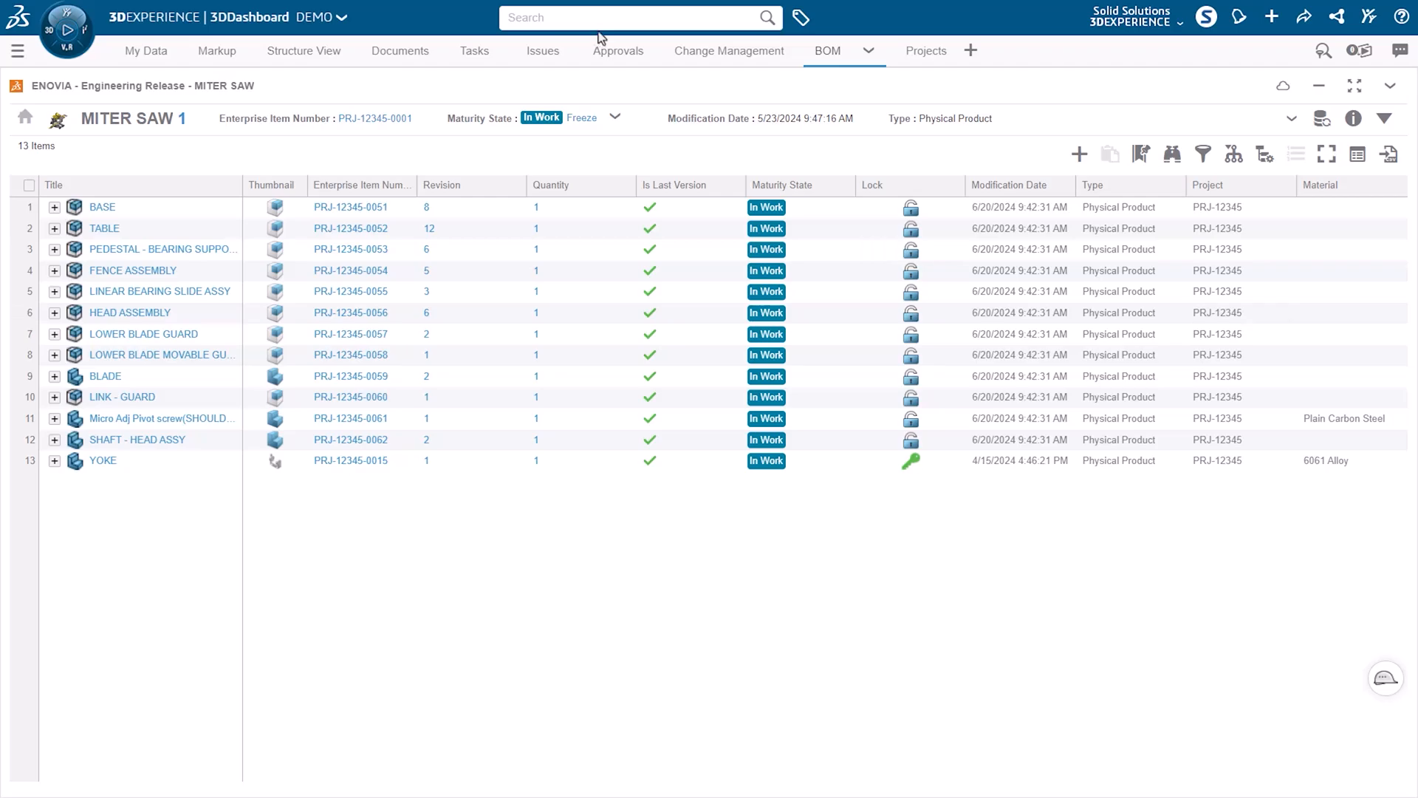
- Run a My Content search and show the full list of all 1030 results
{"action": "left_click", "coordinate": [633, 17]}
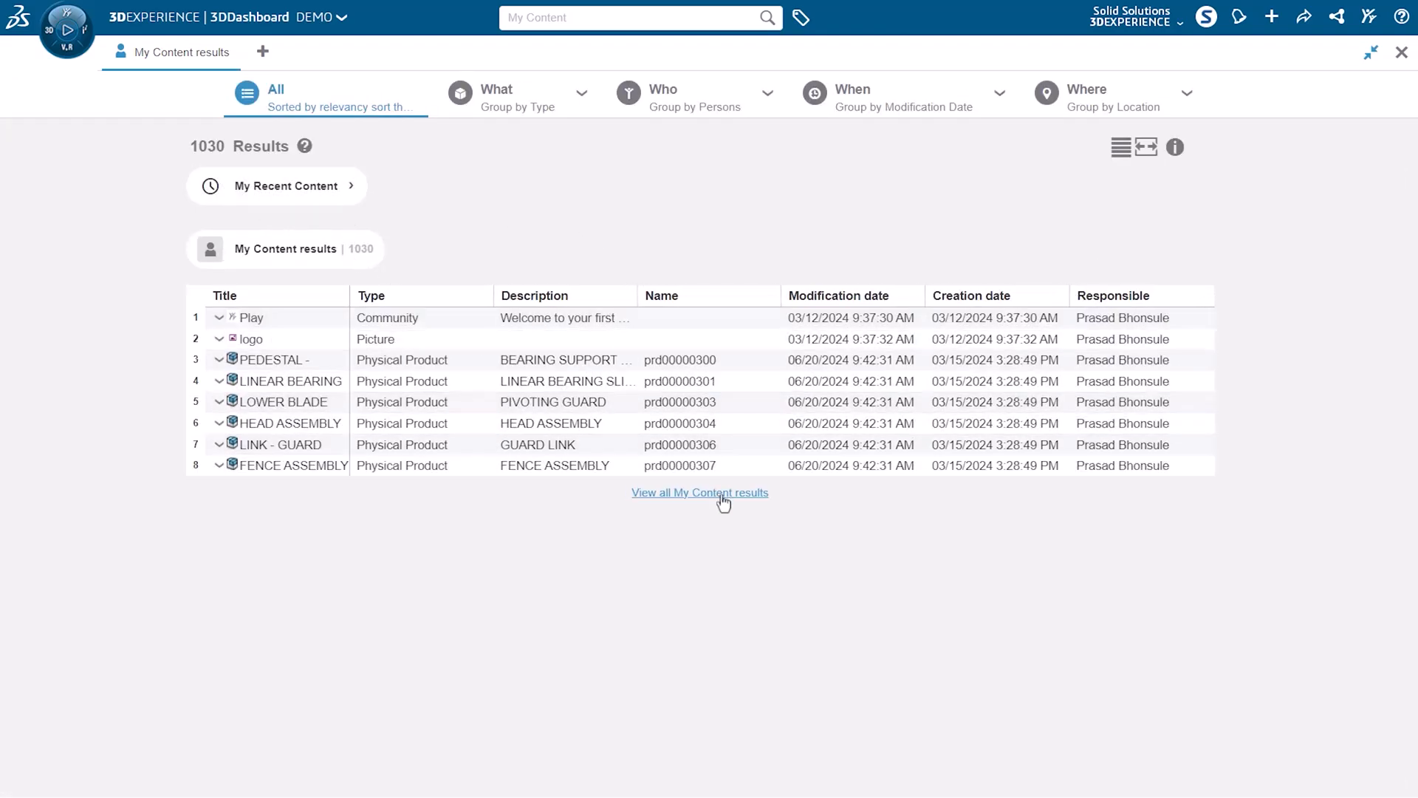
{"action": "left_click", "coordinate": [699, 492]}
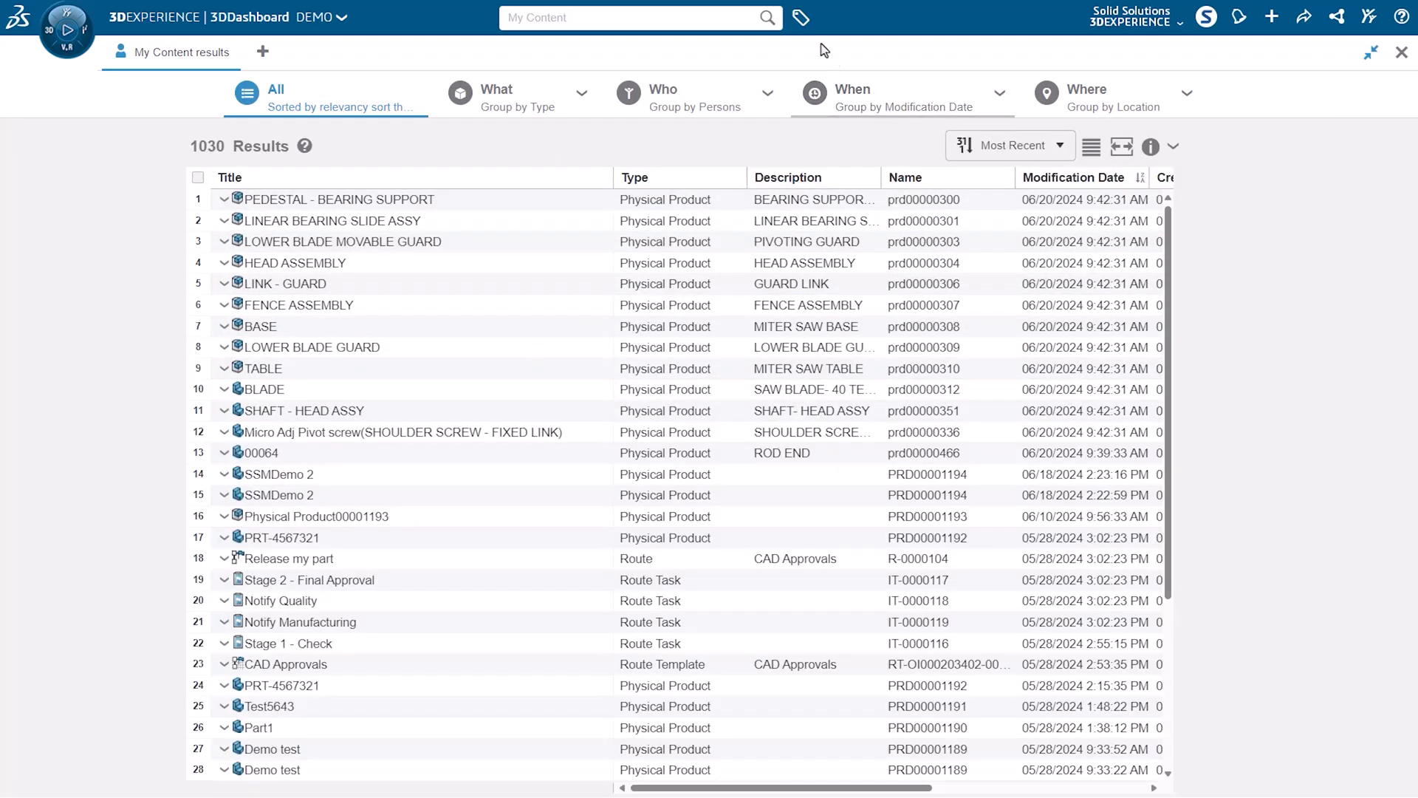
- Filter the results by 6W tag Type = Physical Product, narrowing to 856 items
{"action": "left_click", "coordinate": [799, 17]}
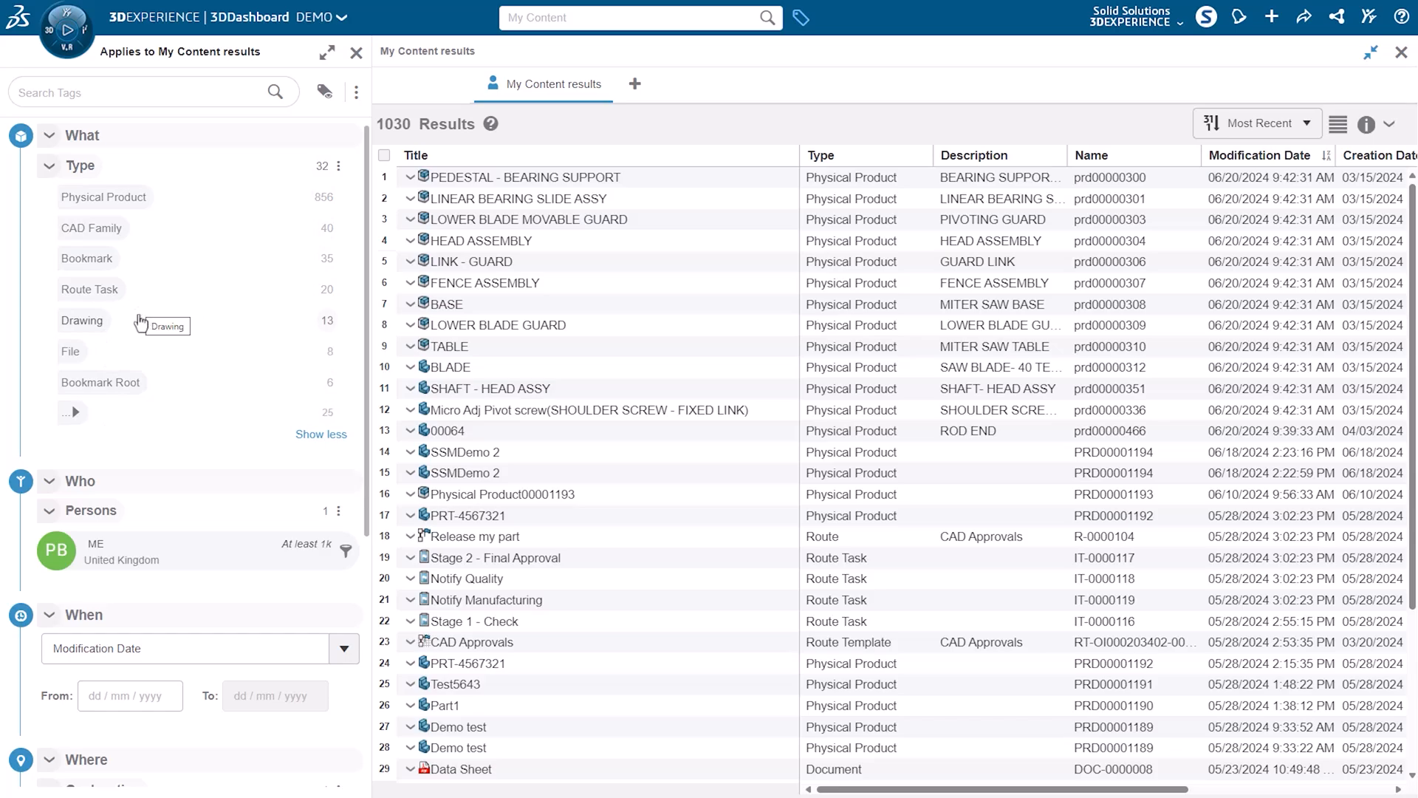
{"action": "mouse_move", "coordinate": [86, 156]}
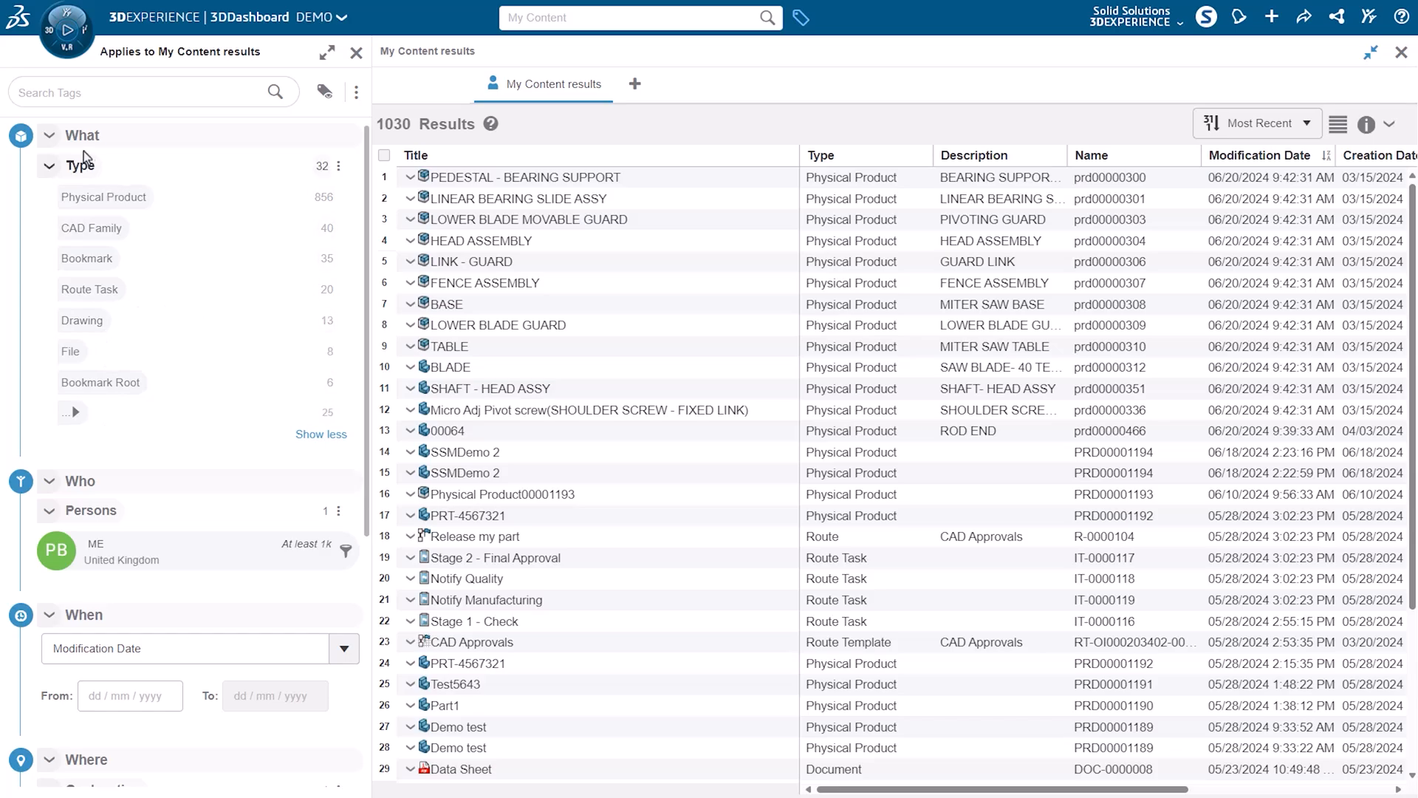
{"action": "mouse_move", "coordinate": [80, 251]}
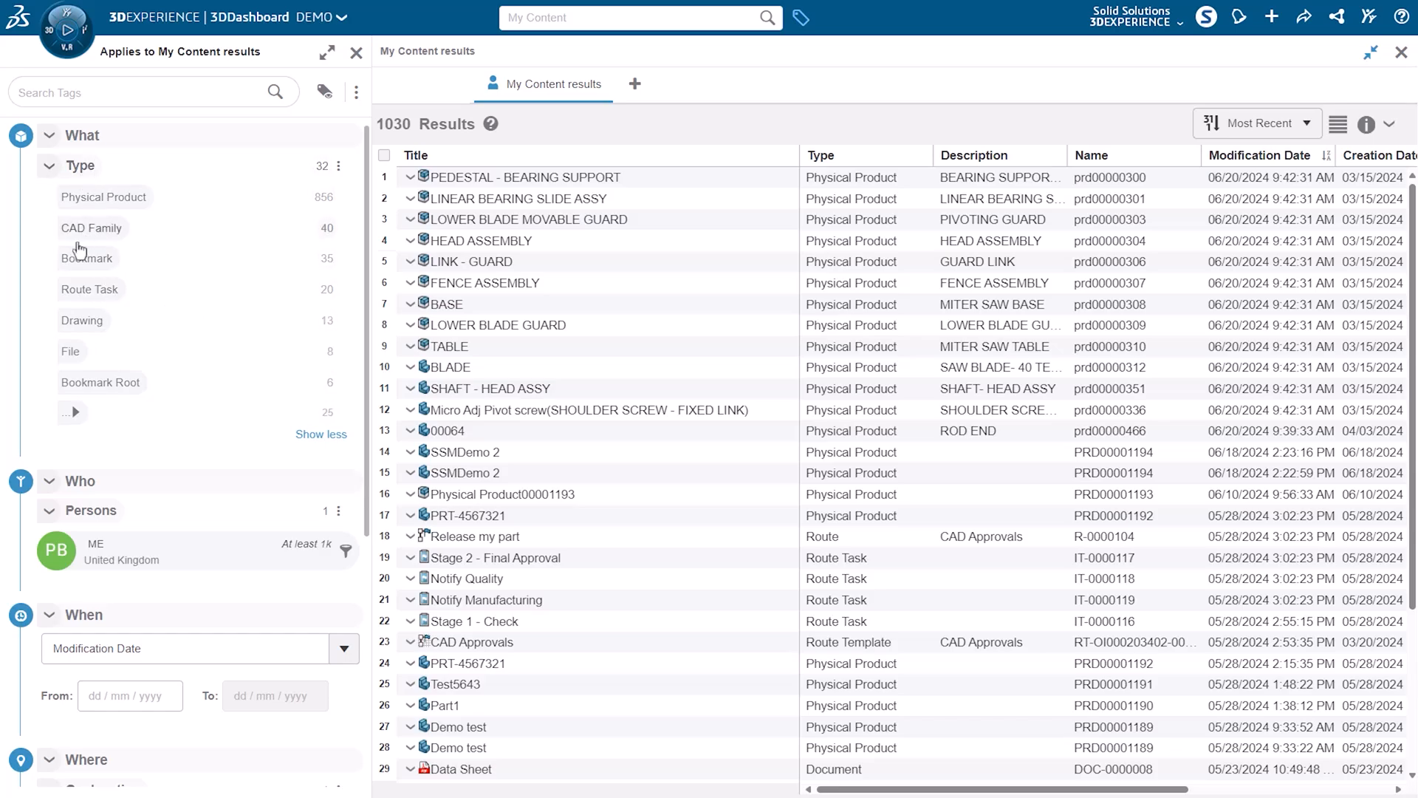
{"action": "mouse_move", "coordinate": [103, 196]}
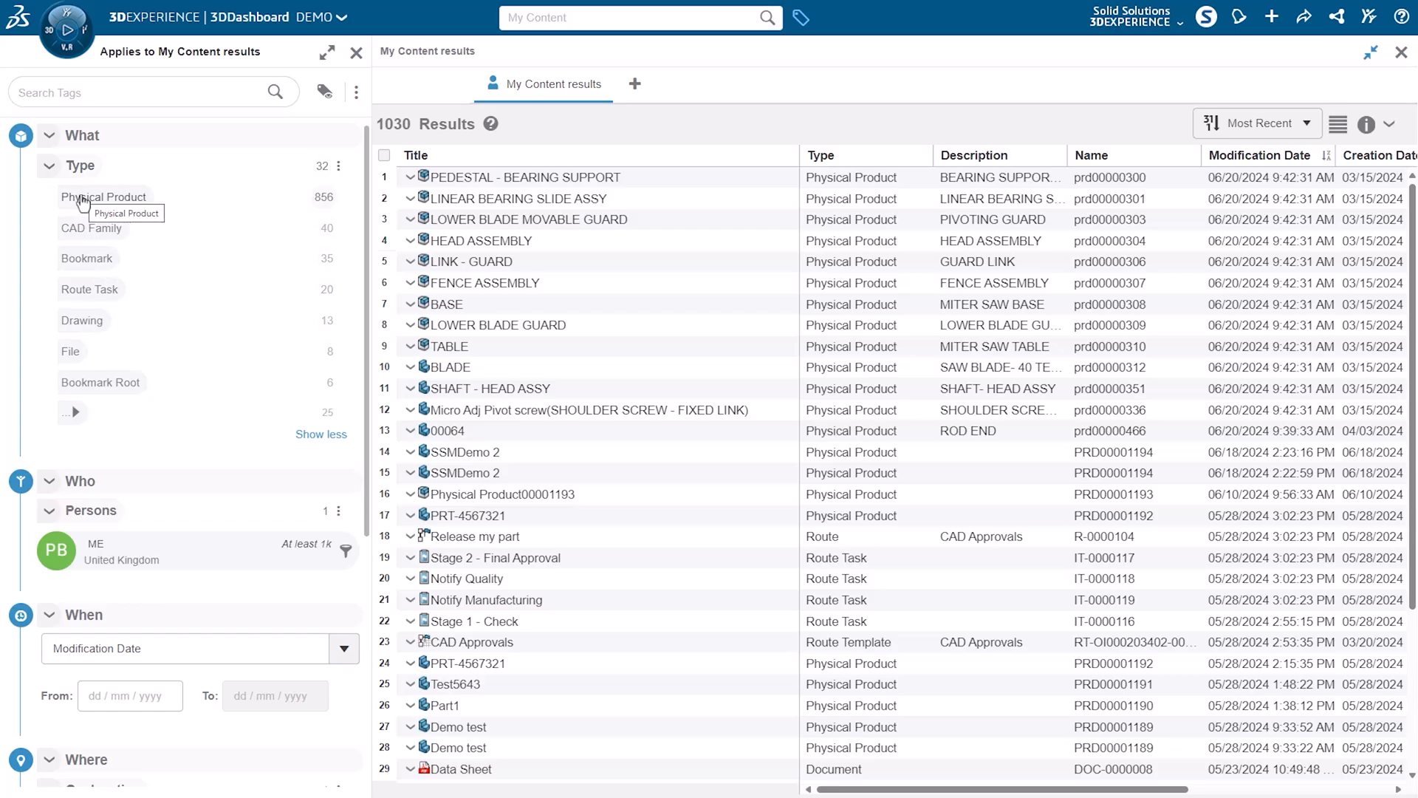
{"action": "left_click", "coordinate": [104, 197]}
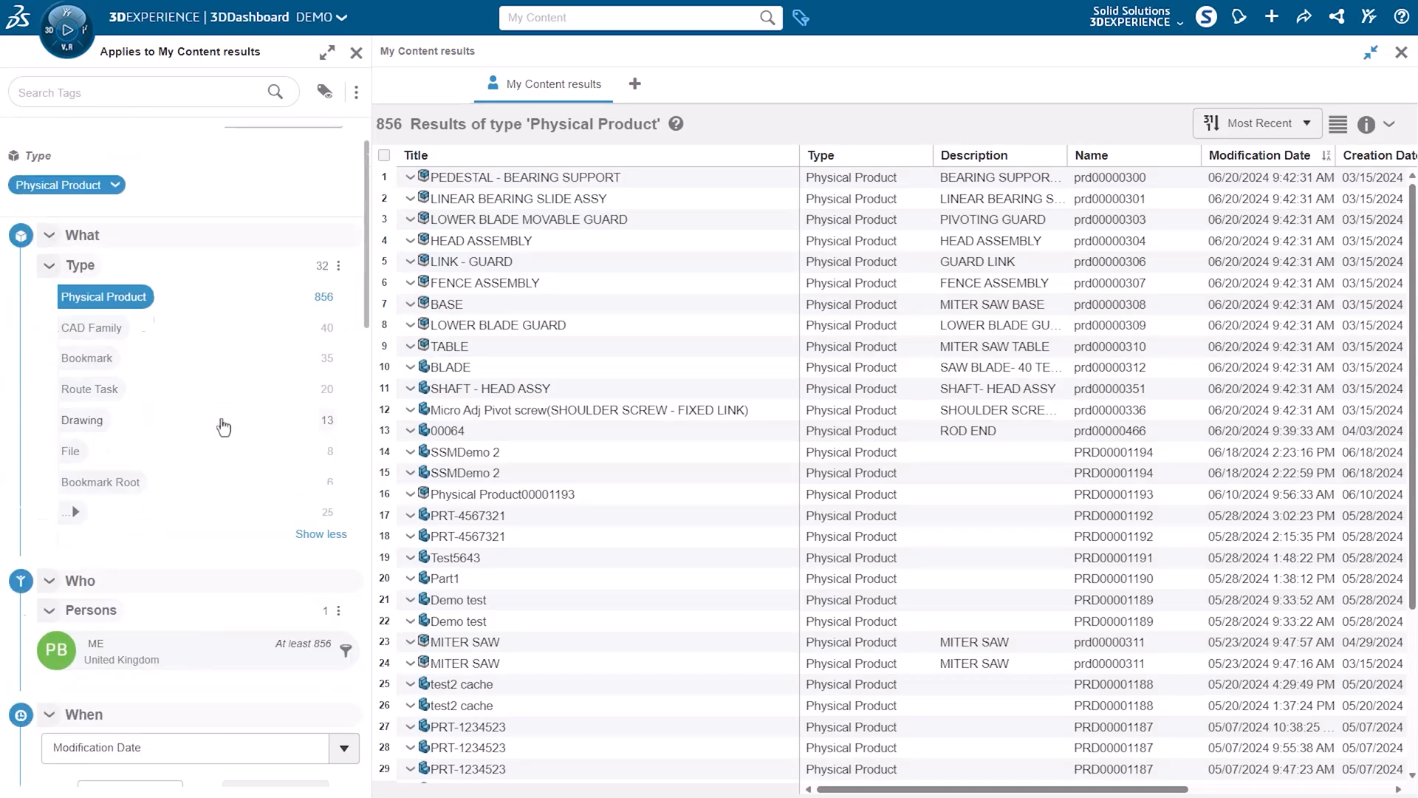
- Add a Material = Plain Carbon Steel tag filter, narrowing to 17 physical products
{"action": "scroll", "scroll_direction": "down", "scroll_amount": 3}
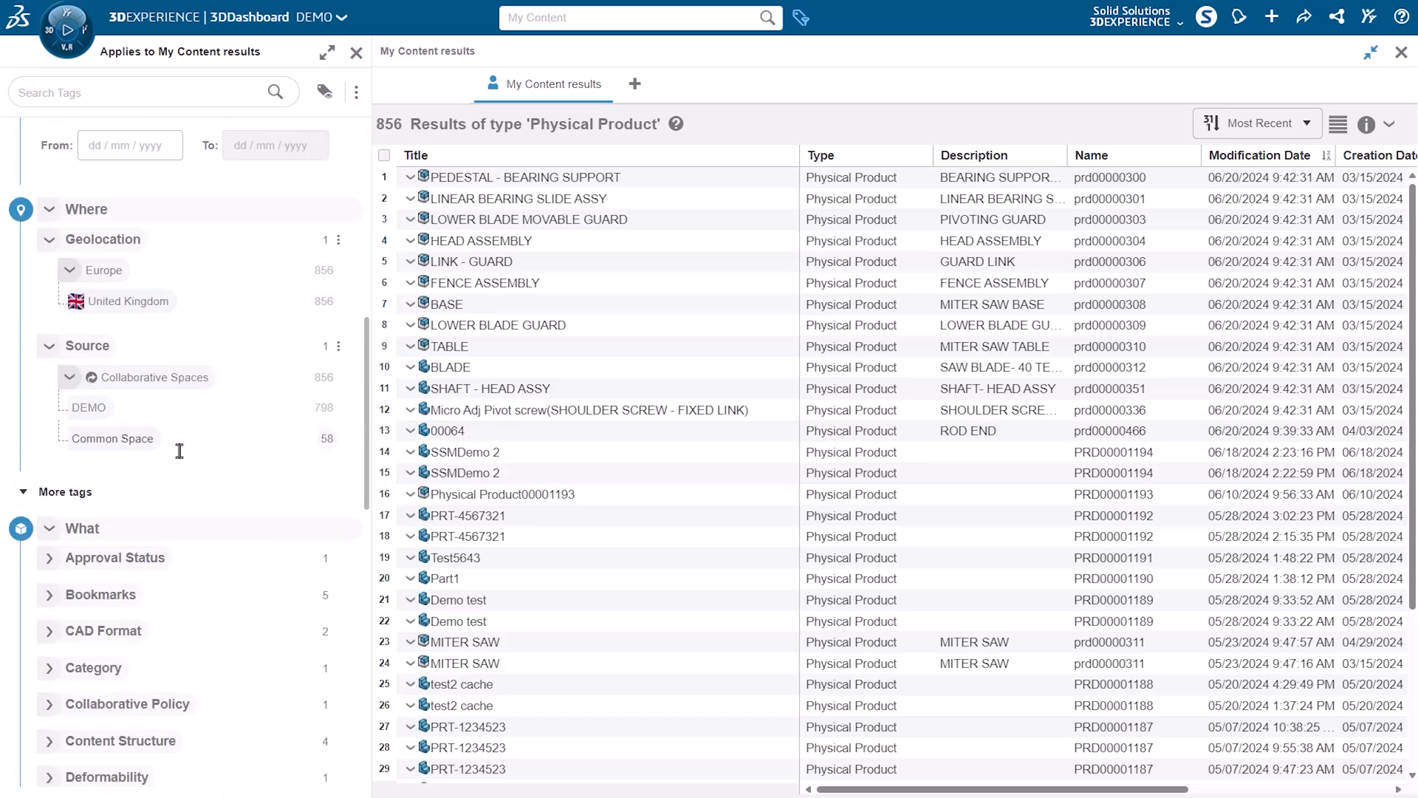
{"action": "scroll", "scroll_direction": "down", "scroll_amount": 3}
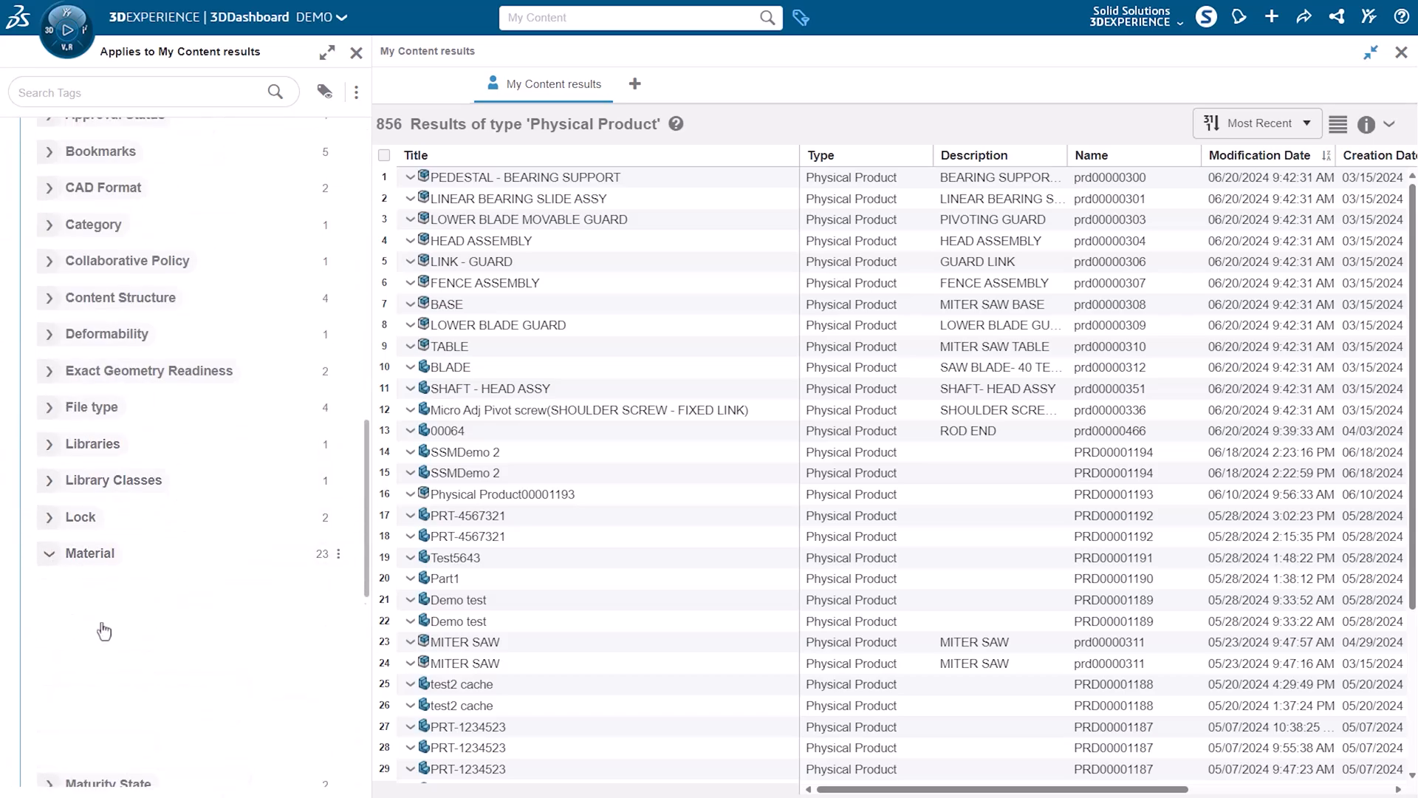
{"action": "left_click", "coordinate": [90, 552]}
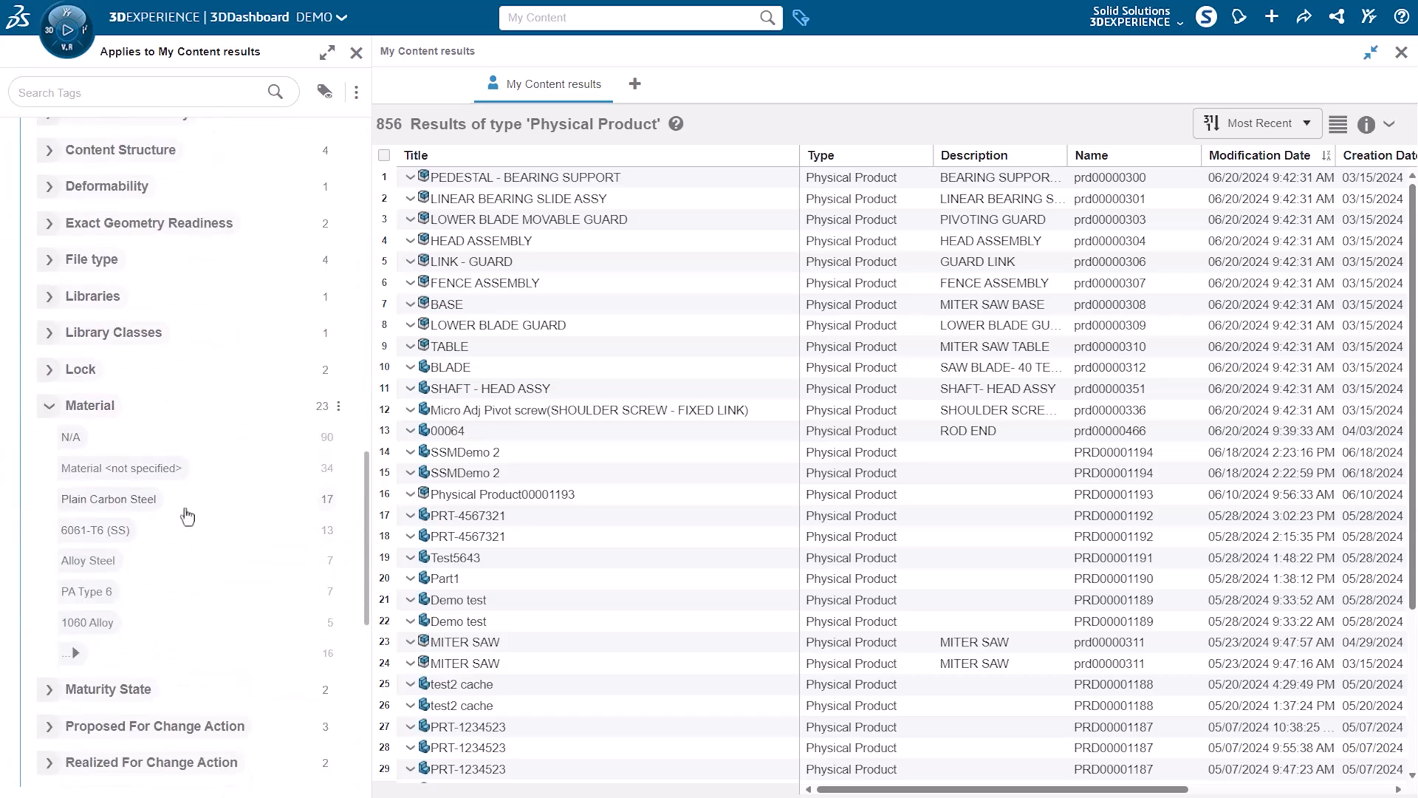
{"action": "mouse_move", "coordinate": [185, 516]}
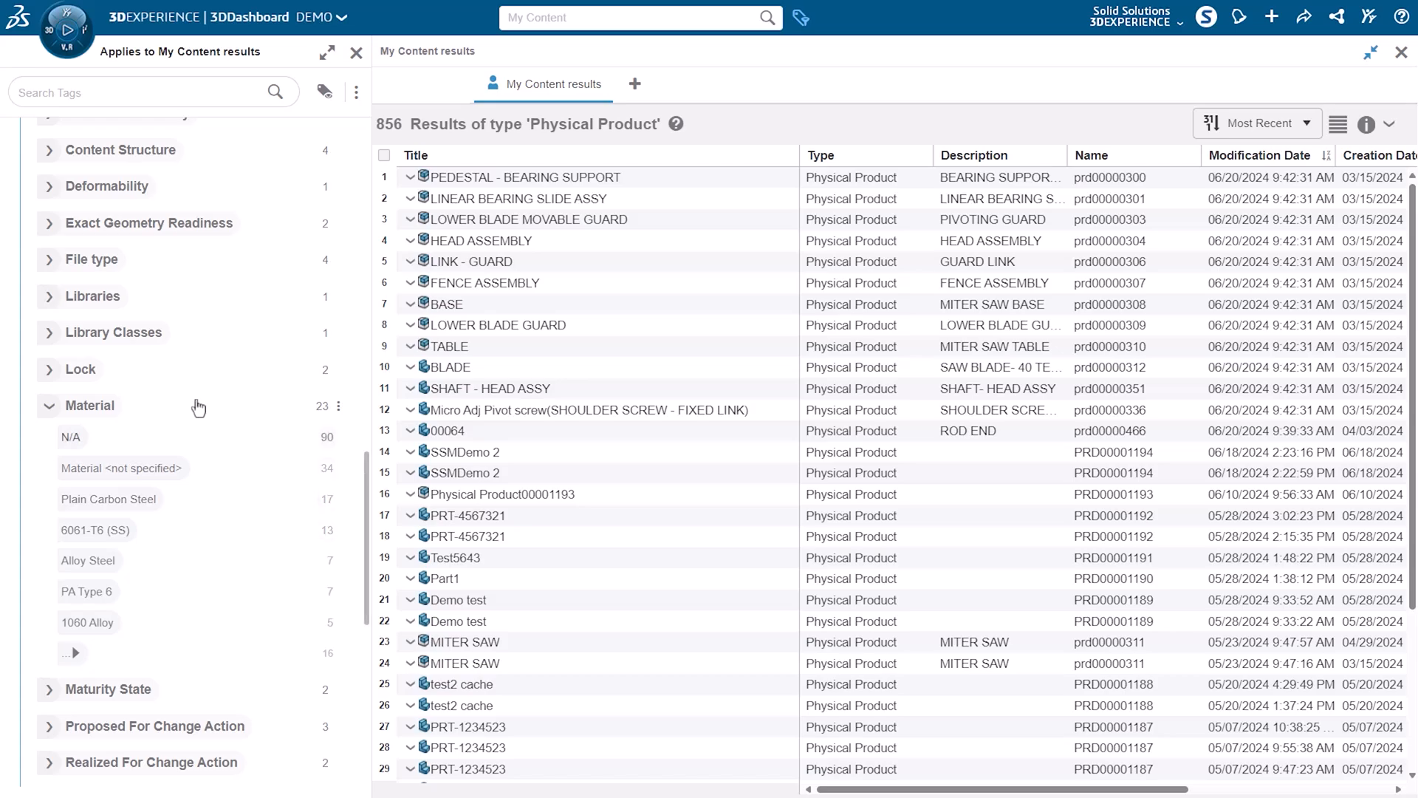
{"action": "mouse_move", "coordinate": [178, 630]}
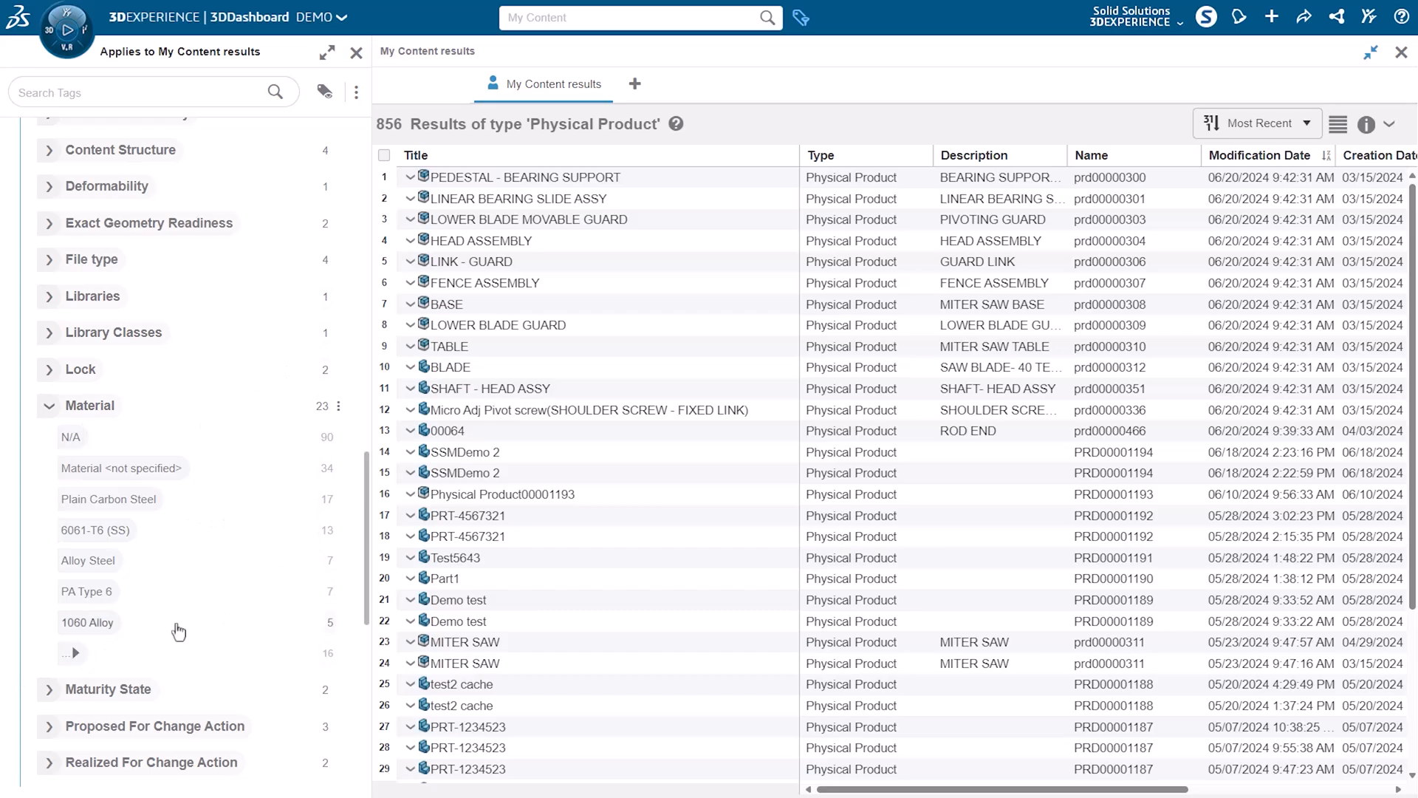
{"action": "mouse_move", "coordinate": [132, 514]}
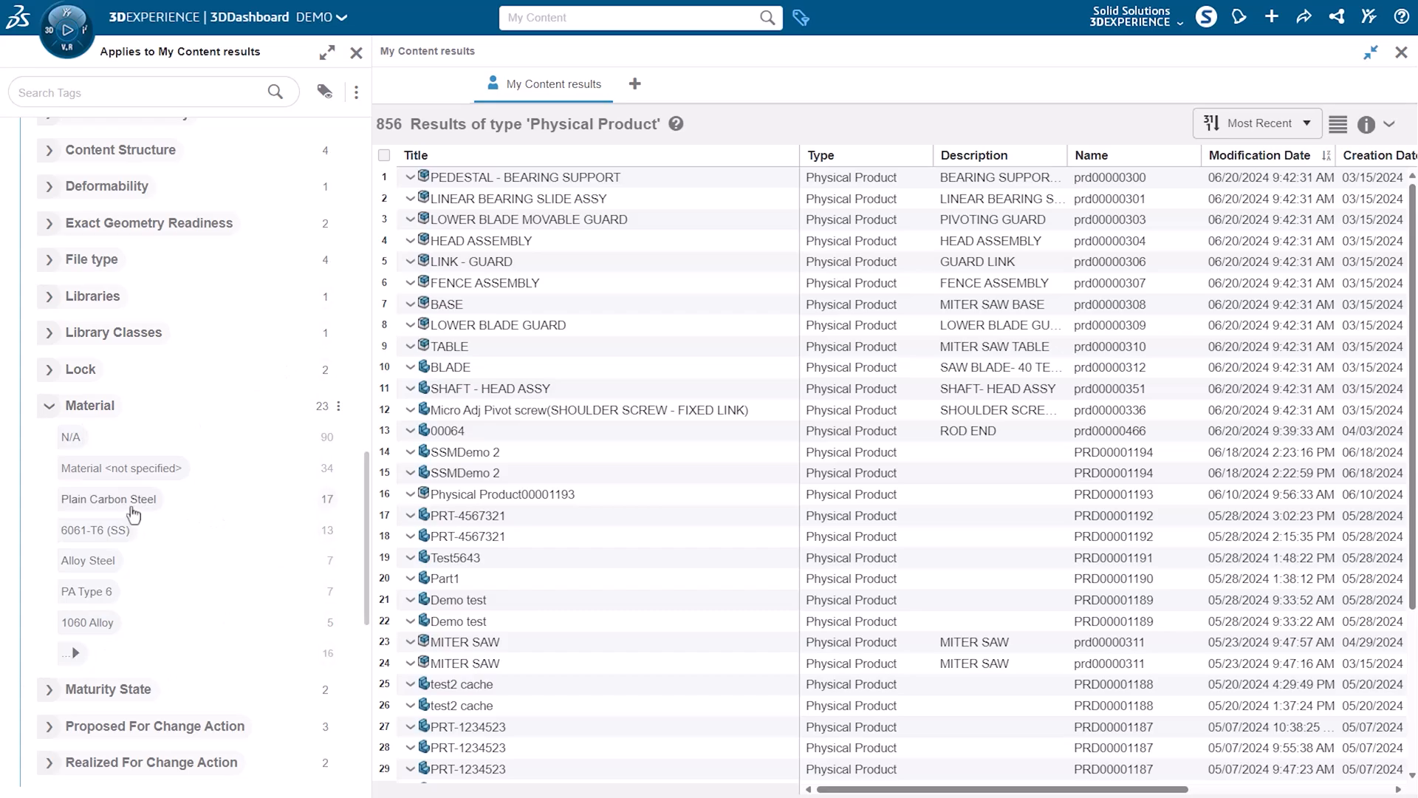
{"action": "mouse_move", "coordinate": [145, 507]}
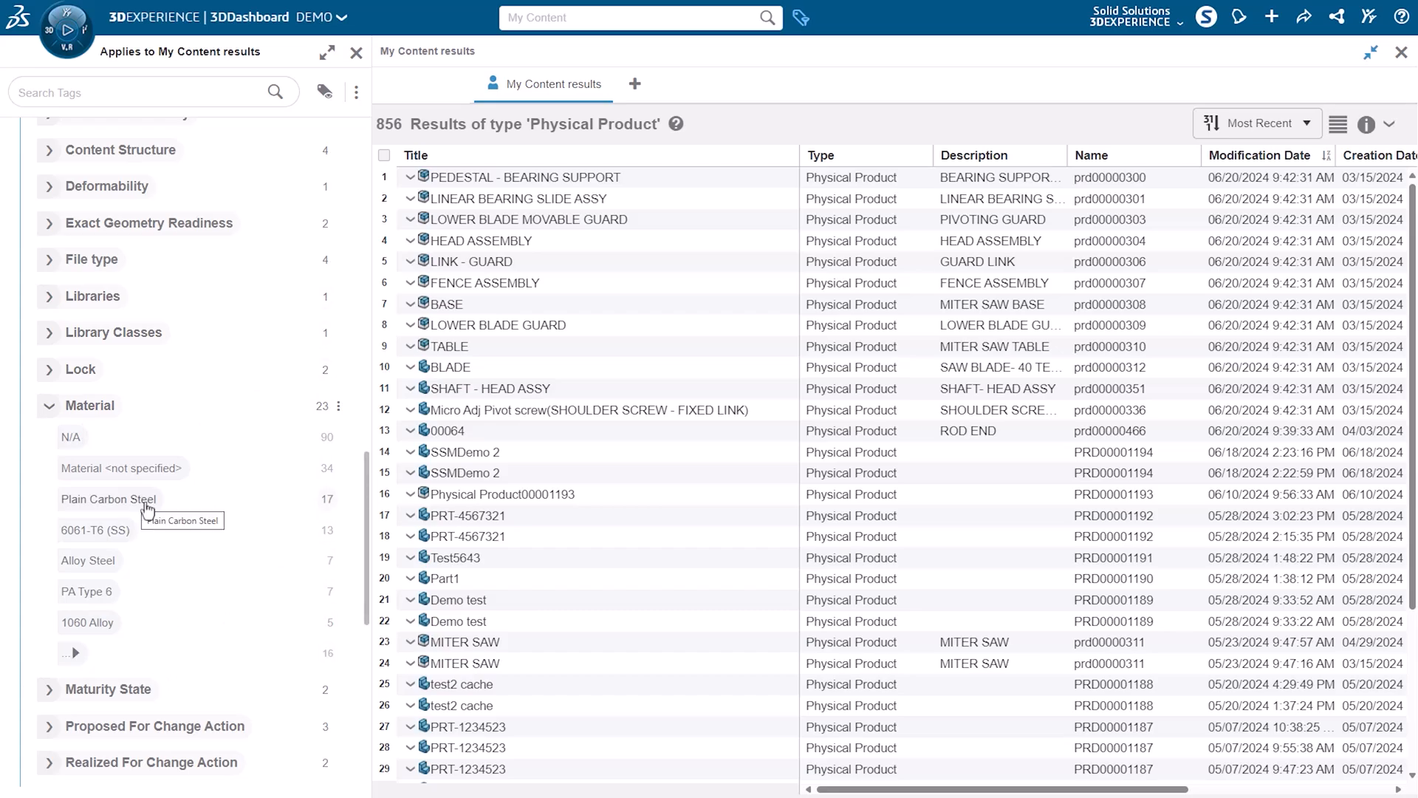
{"action": "left_click", "coordinate": [109, 498]}
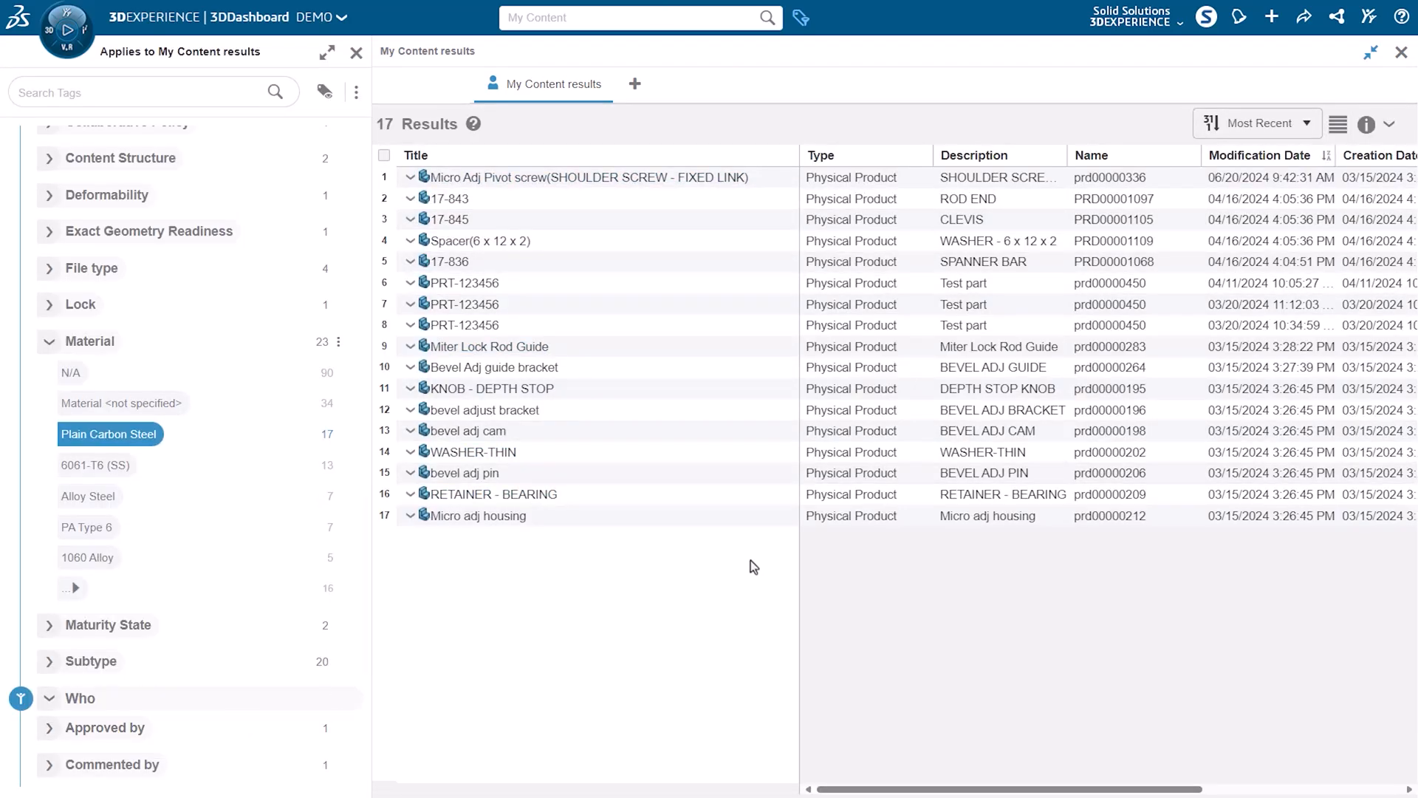
{"action": "mouse_move", "coordinate": [706, 537]}
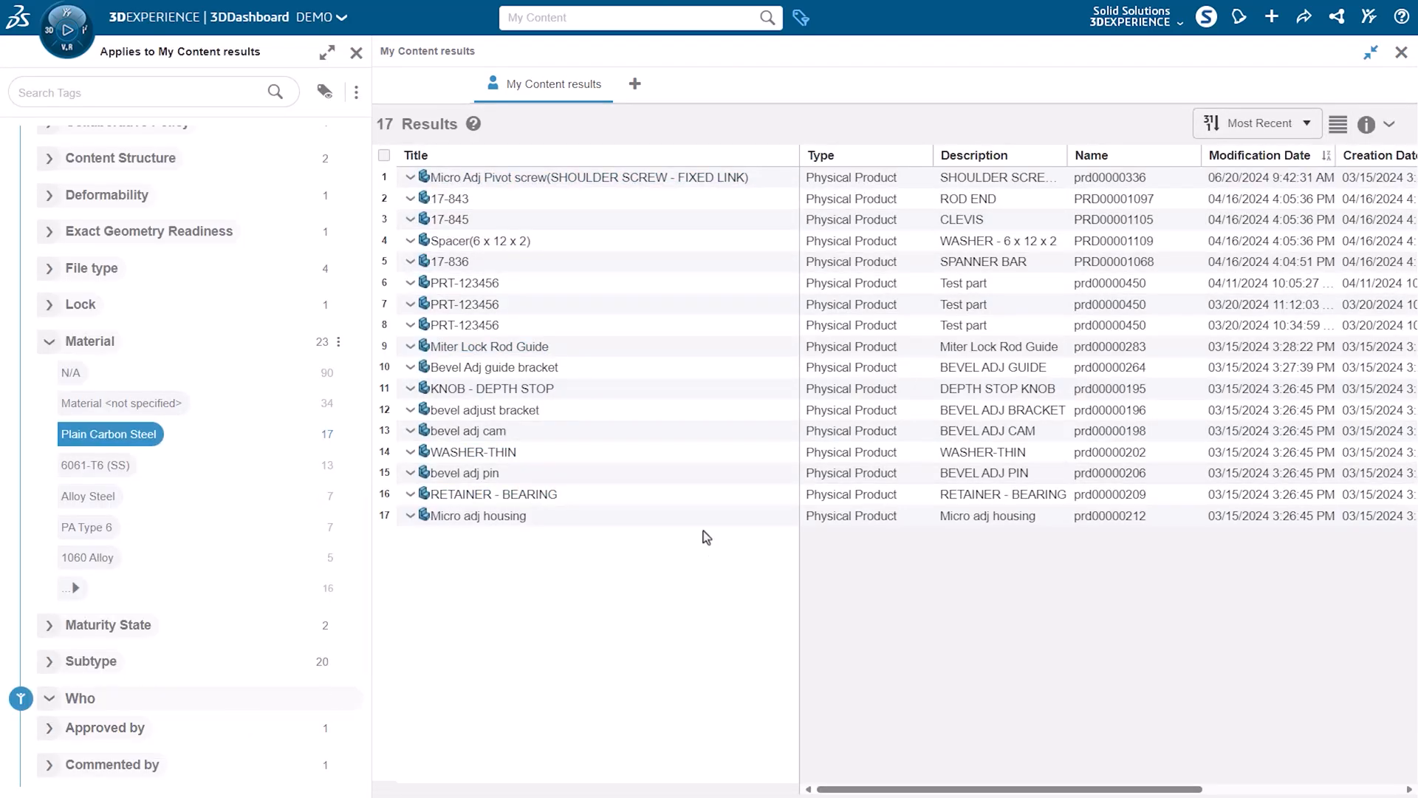
{"action": "left_click", "coordinate": [495, 451]}
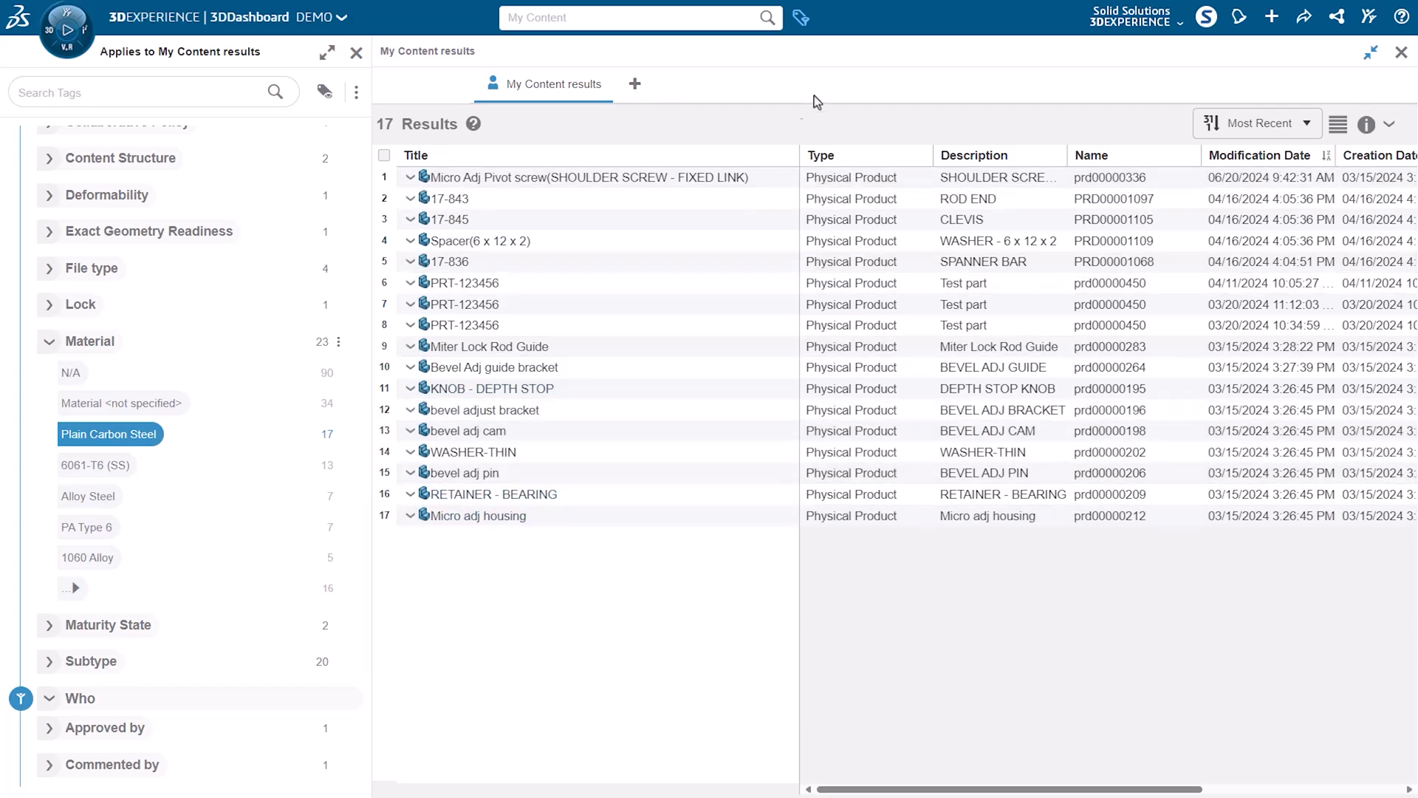
- Scroll the tag panel to the Who, When, Where and How categories
{"action": "scroll", "scroll_direction": "down", "scroll_amount": 3}
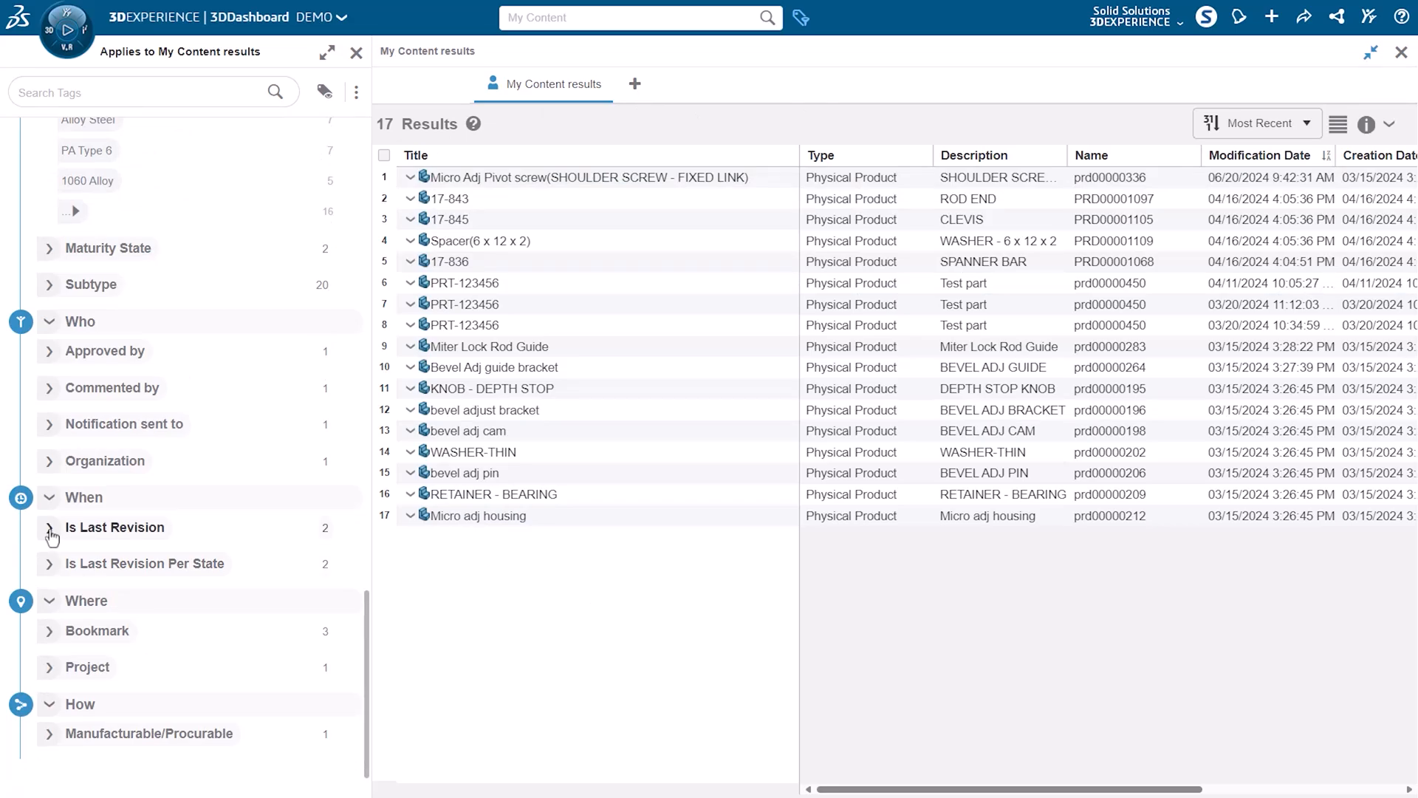
{"action": "mouse_move", "coordinate": [51, 678]}
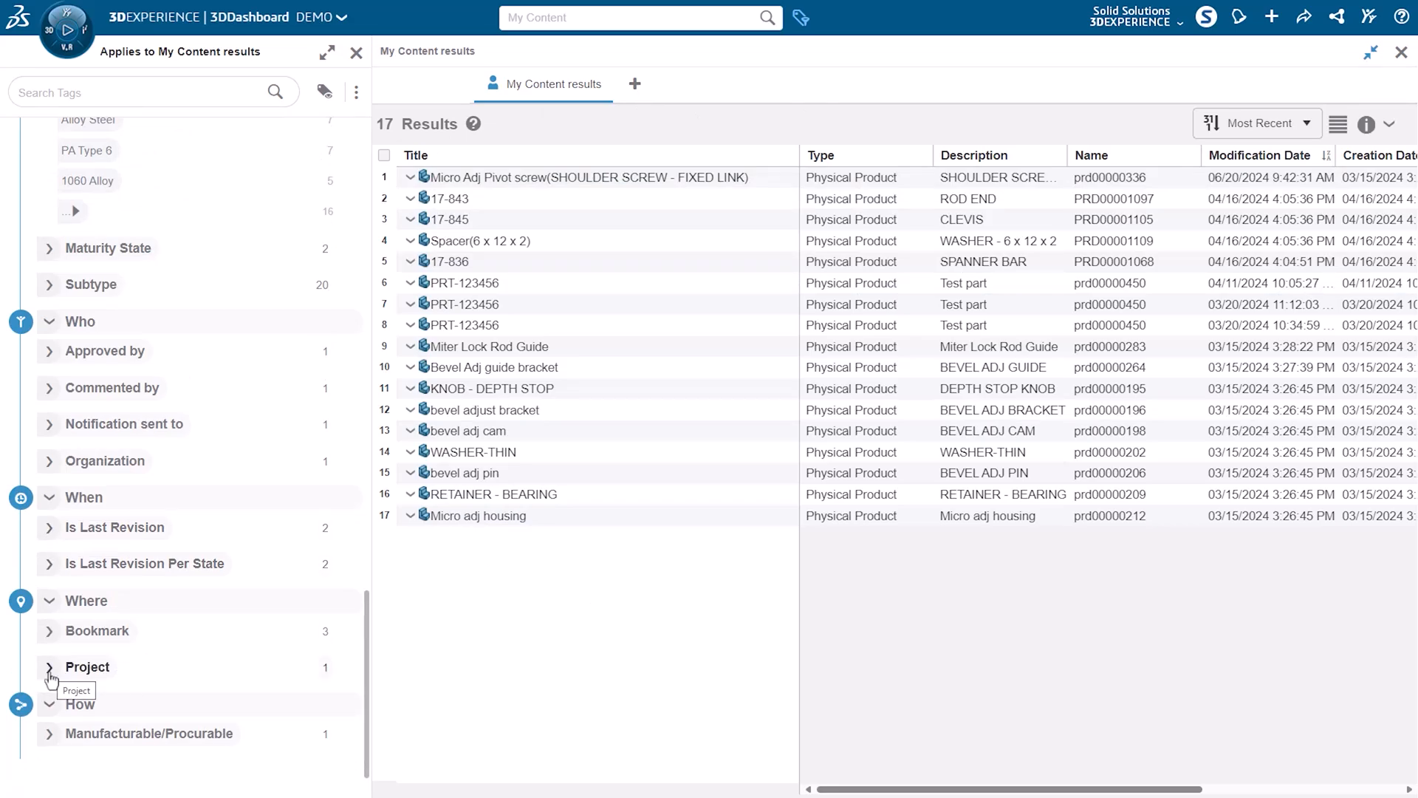
{"action": "mouse_move", "coordinate": [375, 534]}
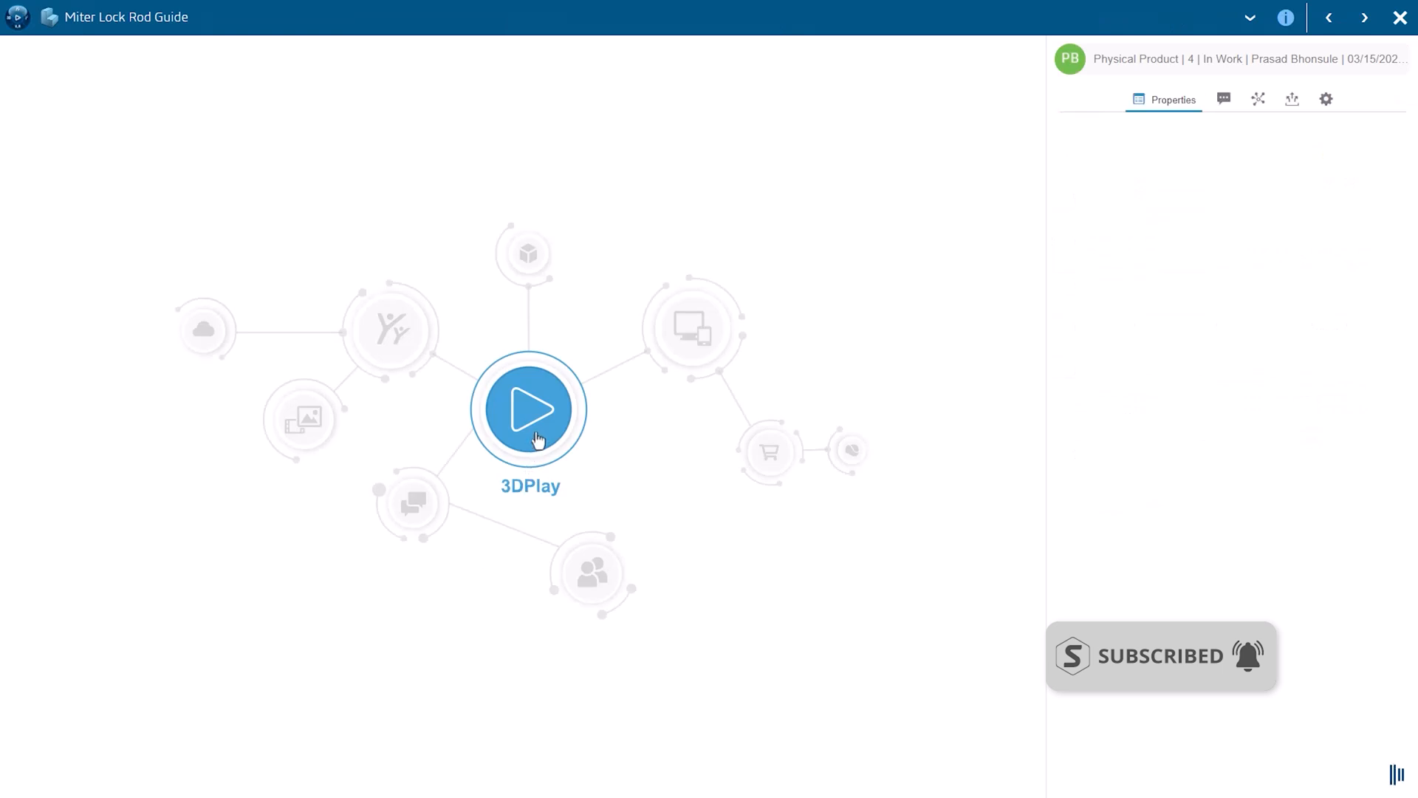
- Review the Miter Lock Rod Guide's 3D model and relations, then return to the 17 results
{"action": "left_click", "coordinate": [1172, 100]}
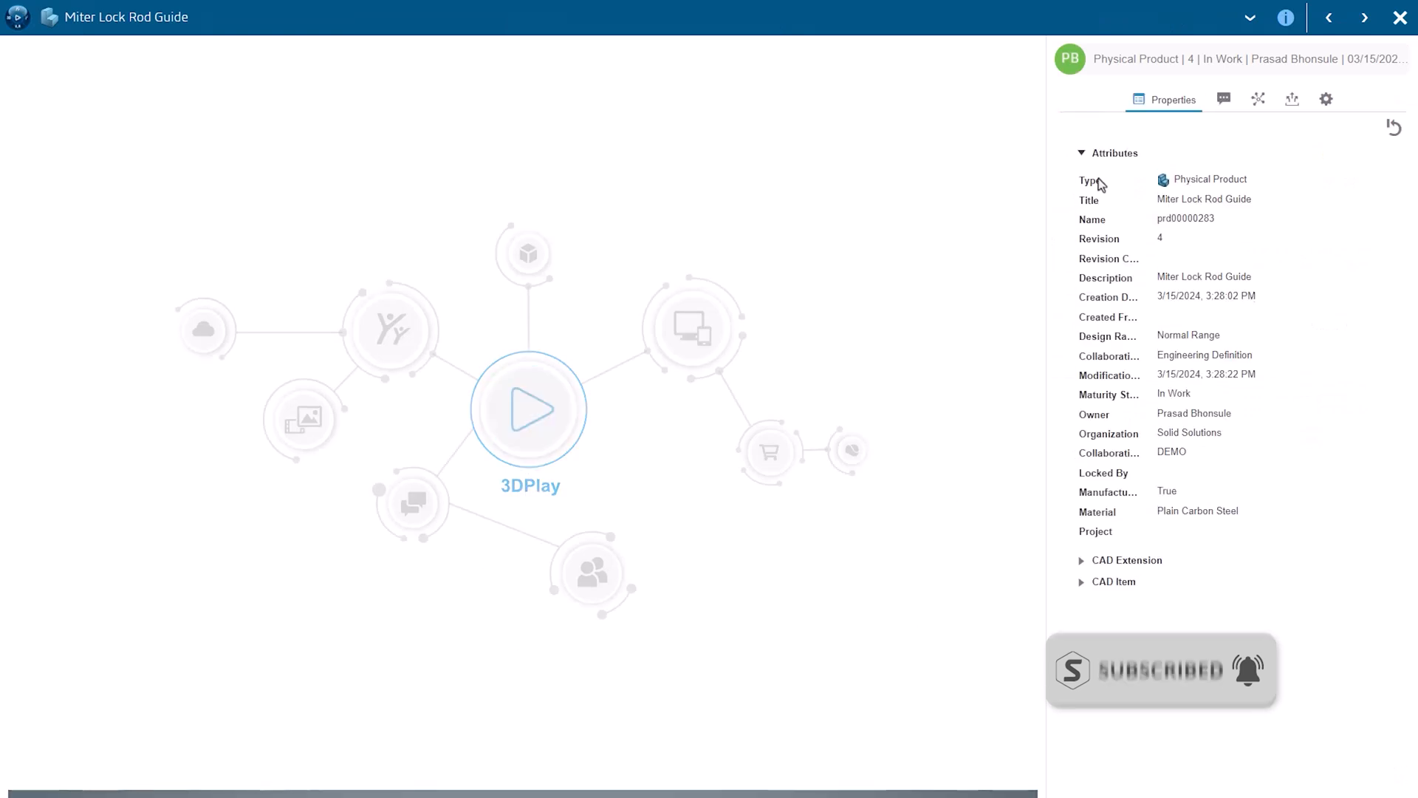
{"action": "left_click", "coordinate": [529, 408]}
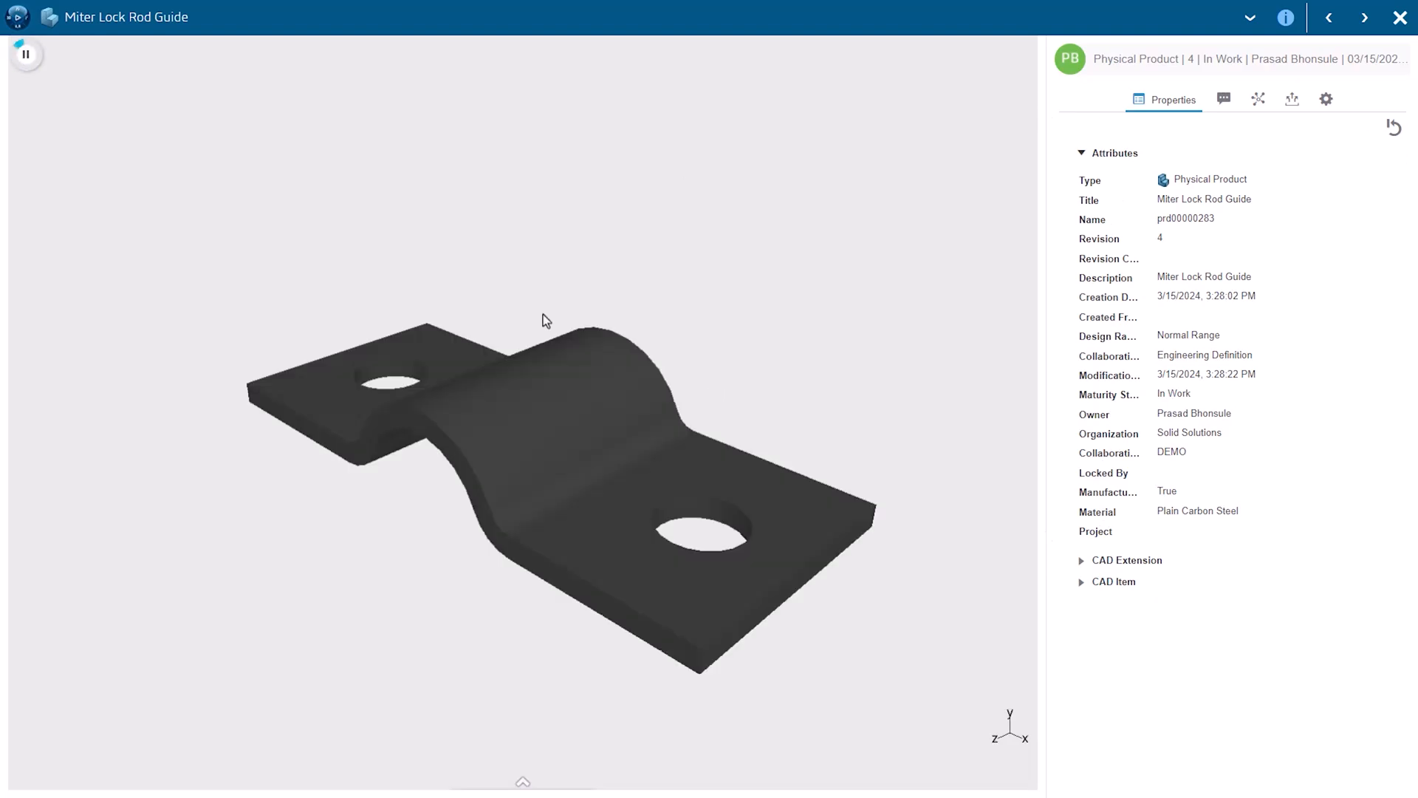
{"action": "mouse_move", "coordinate": [1258, 100]}
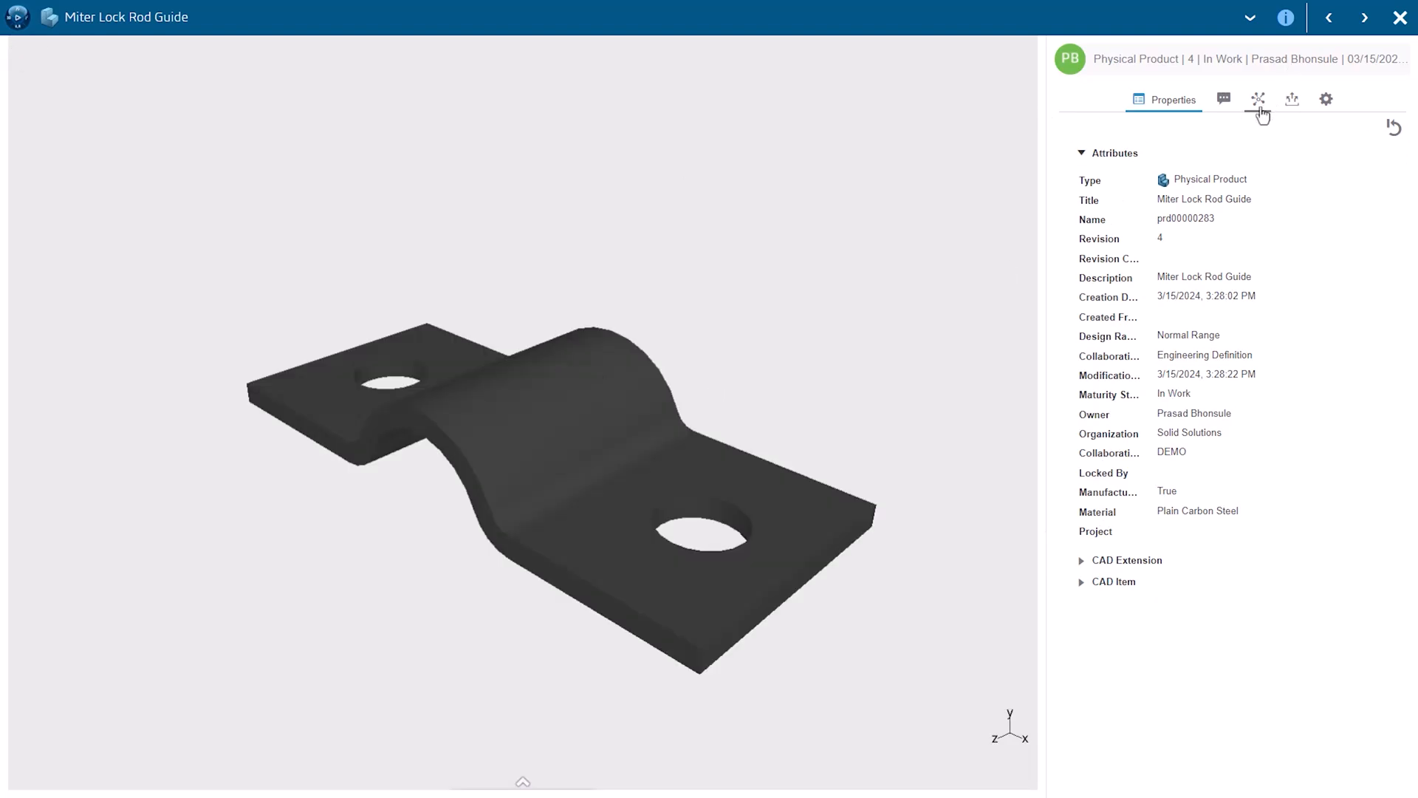
{"action": "left_click", "coordinate": [1258, 100]}
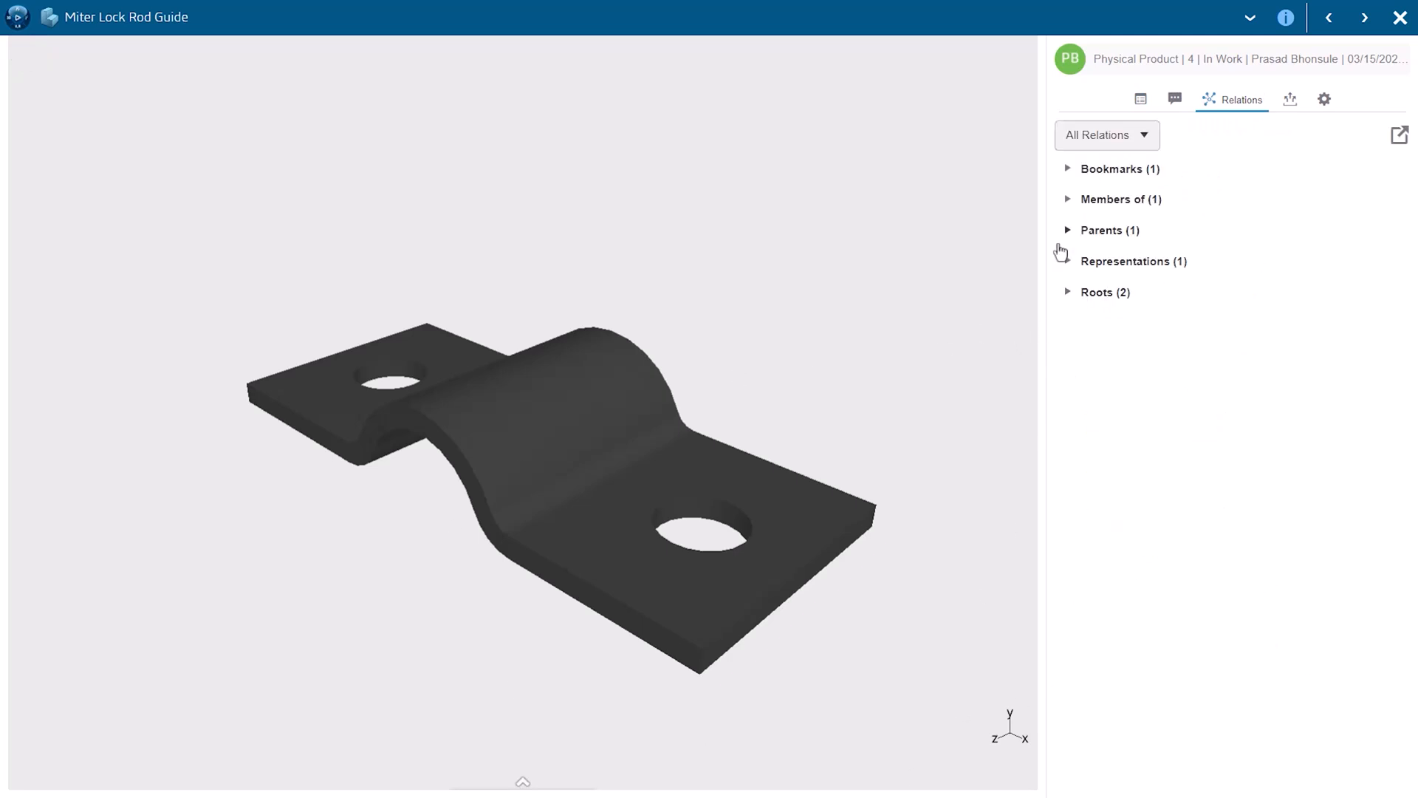
{"action": "left_click", "coordinate": [1066, 230]}
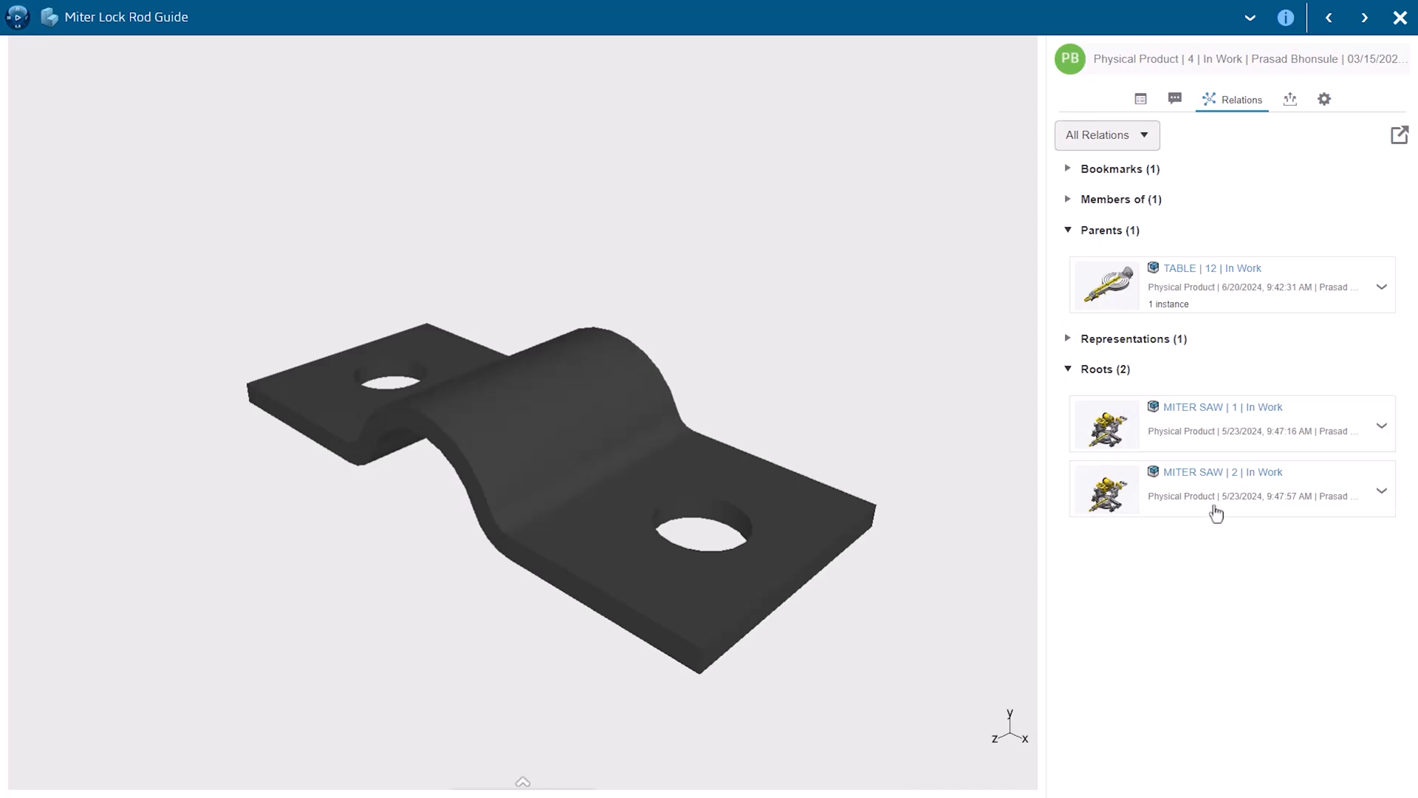
{"action": "mouse_move", "coordinate": [886, 480]}
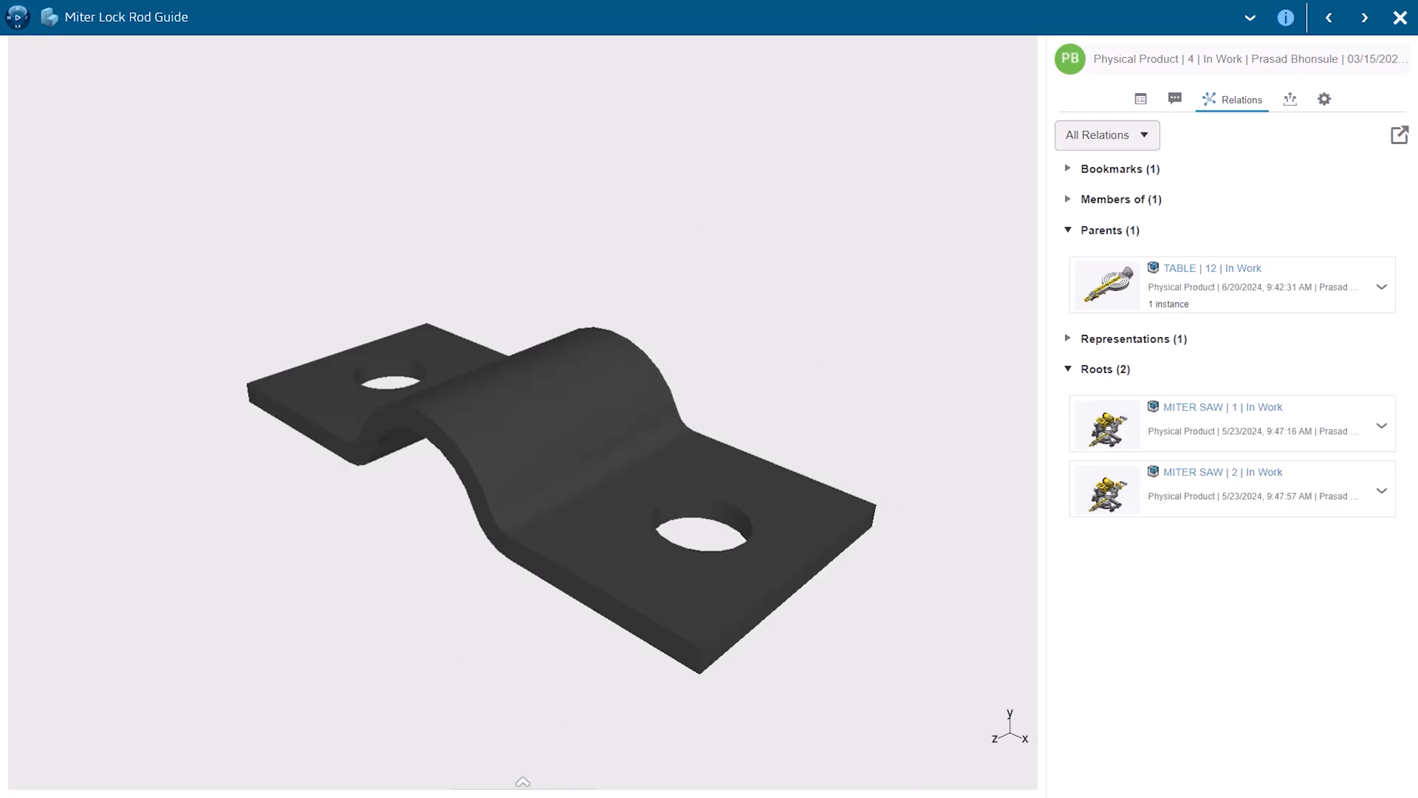
{"action": "left_click", "coordinate": [1401, 16]}
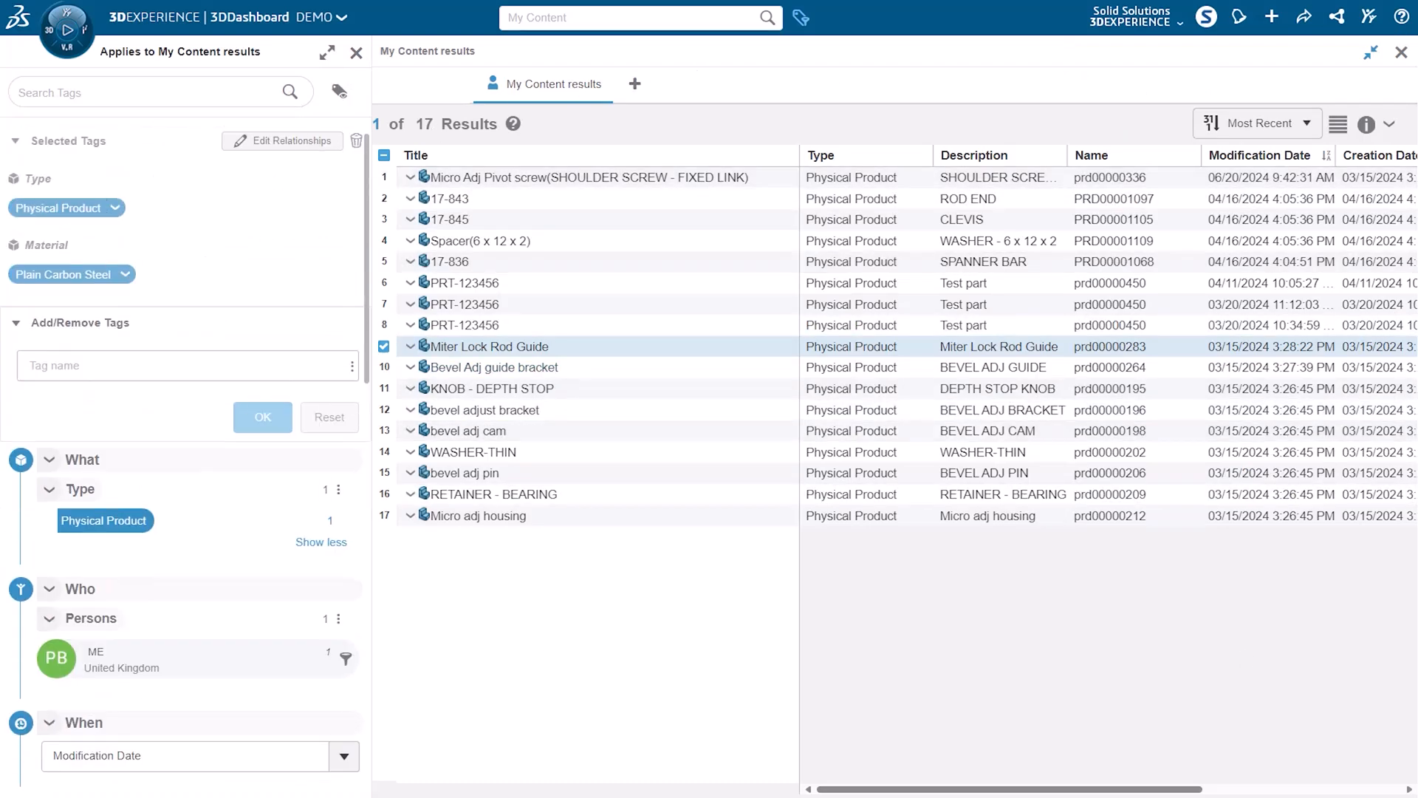
- Clear the Type and Material filters and scroll the 6W tags to Maturity State
{"action": "left_click", "coordinate": [357, 52]}
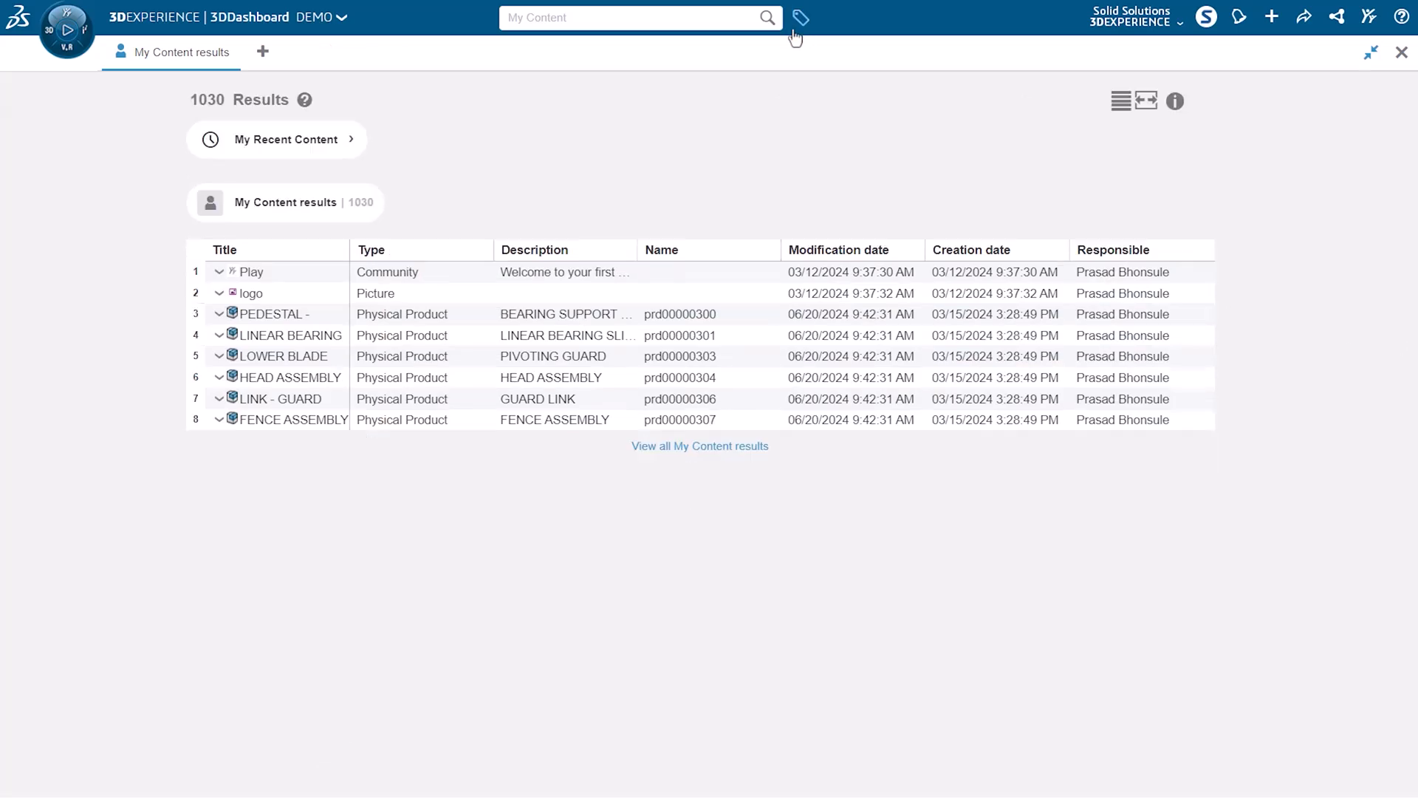
{"action": "left_click", "coordinate": [800, 17]}
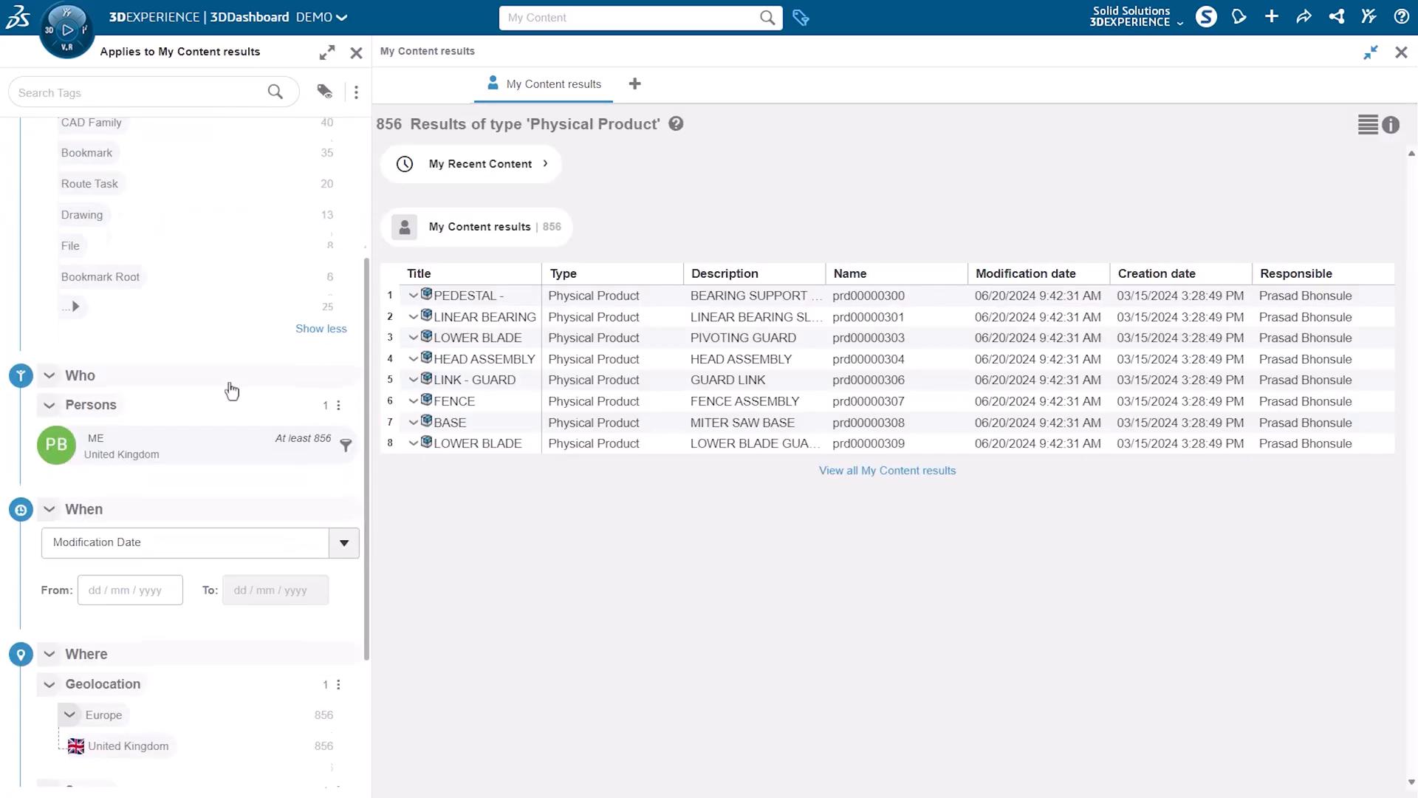
{"action": "scroll", "scroll_direction": "down", "scroll_amount": 3}
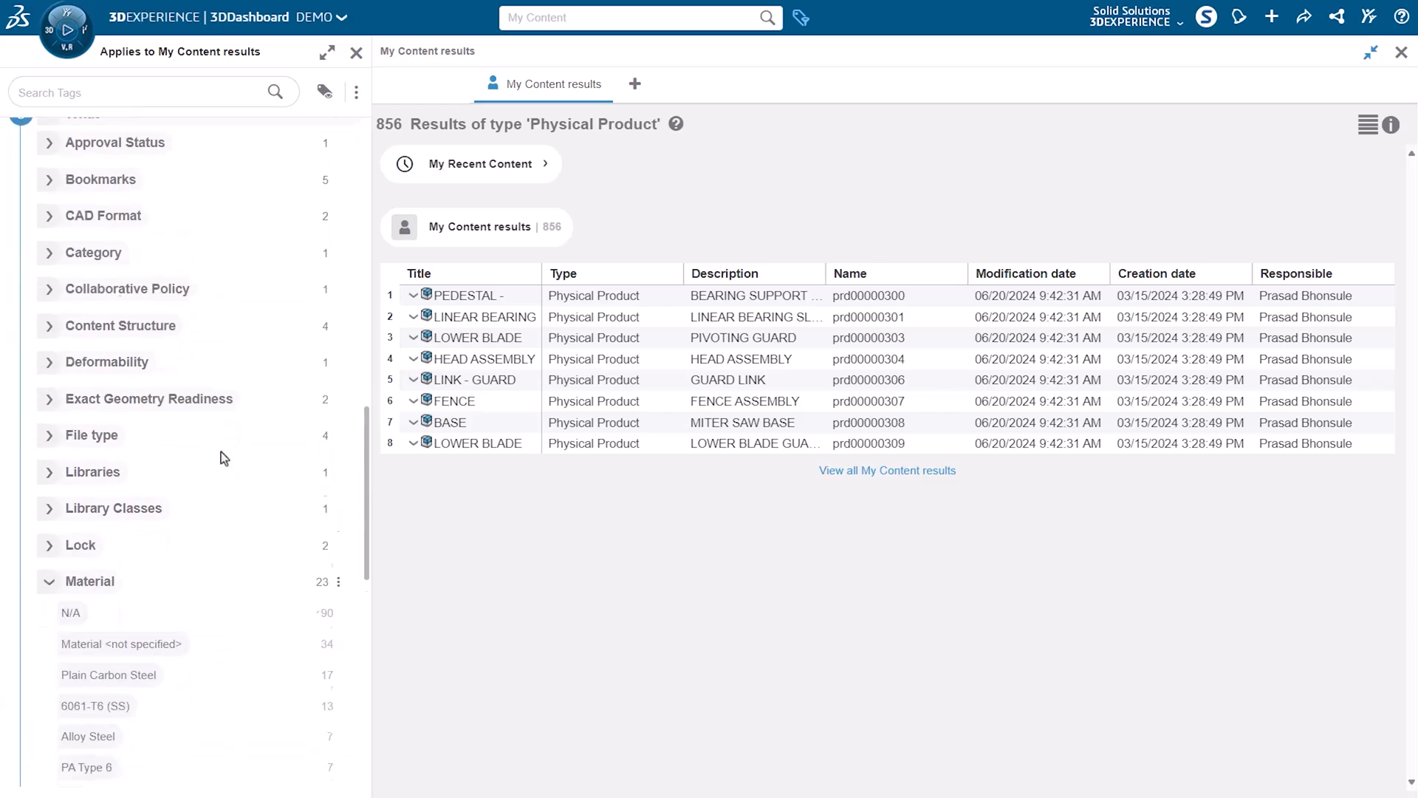
{"action": "scroll", "scroll_direction": "down", "scroll_amount": 3}
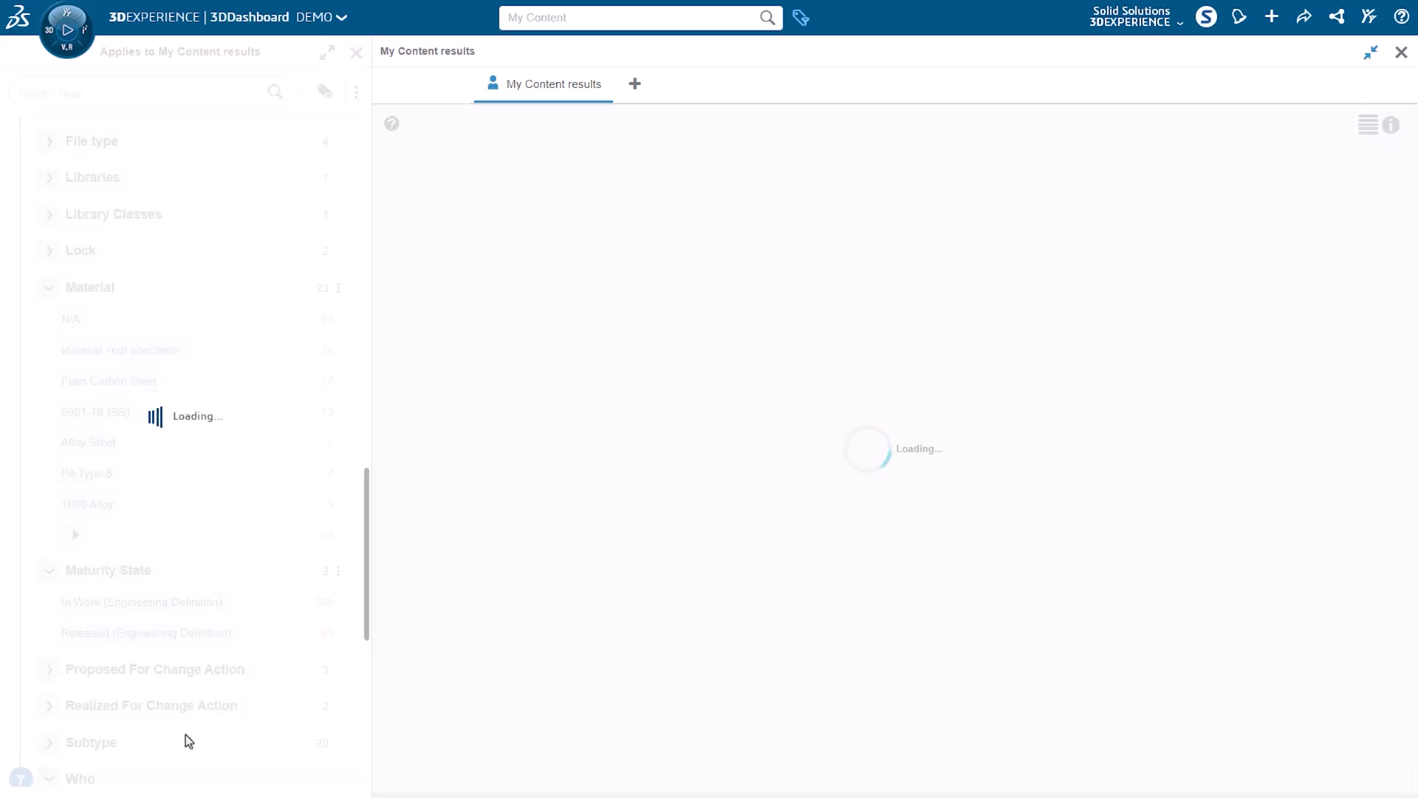
- Filter by Maturity State = In Work (Engineering Definition), narrowing to 805 items
{"action": "left_click", "coordinate": [142, 574]}
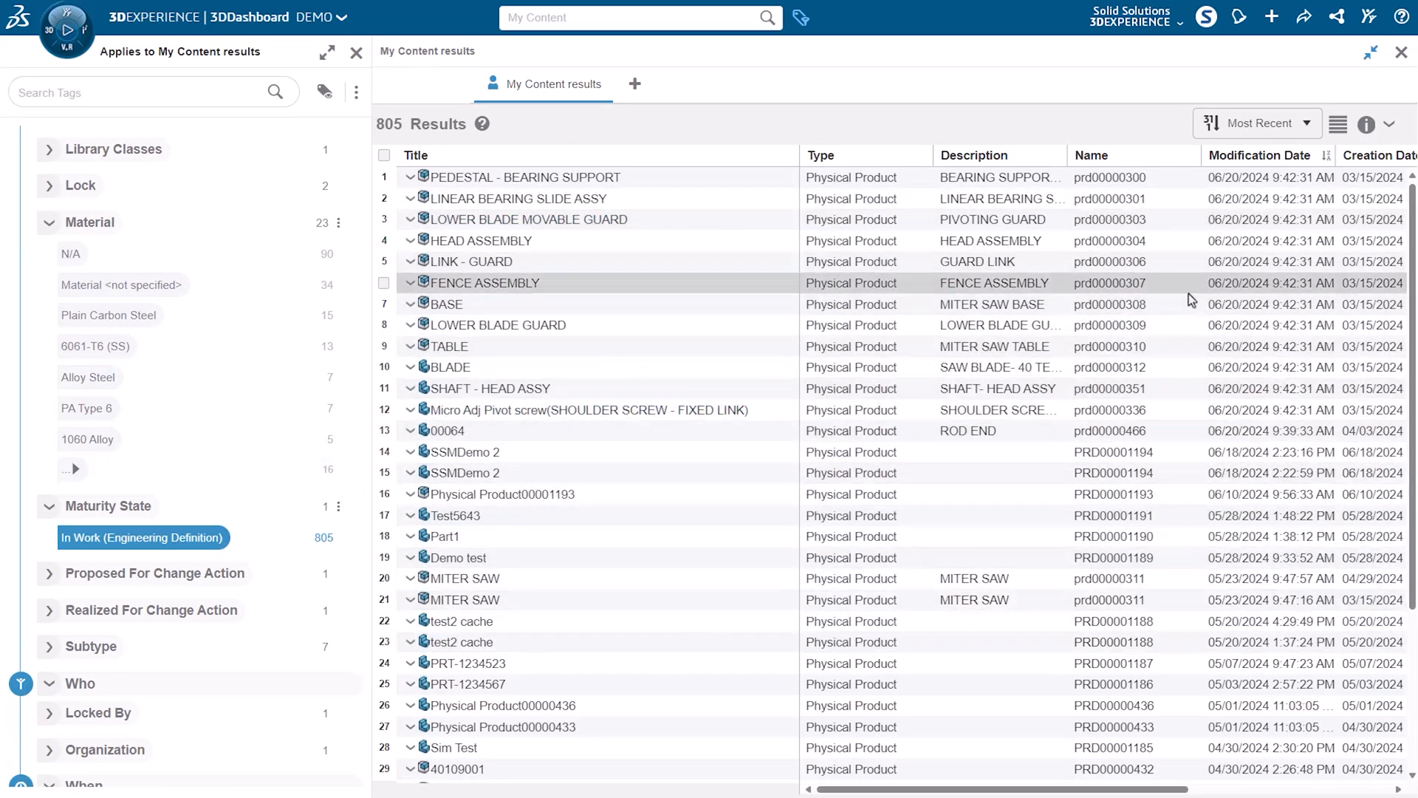
{"action": "mouse_move", "coordinate": [1021, 291]}
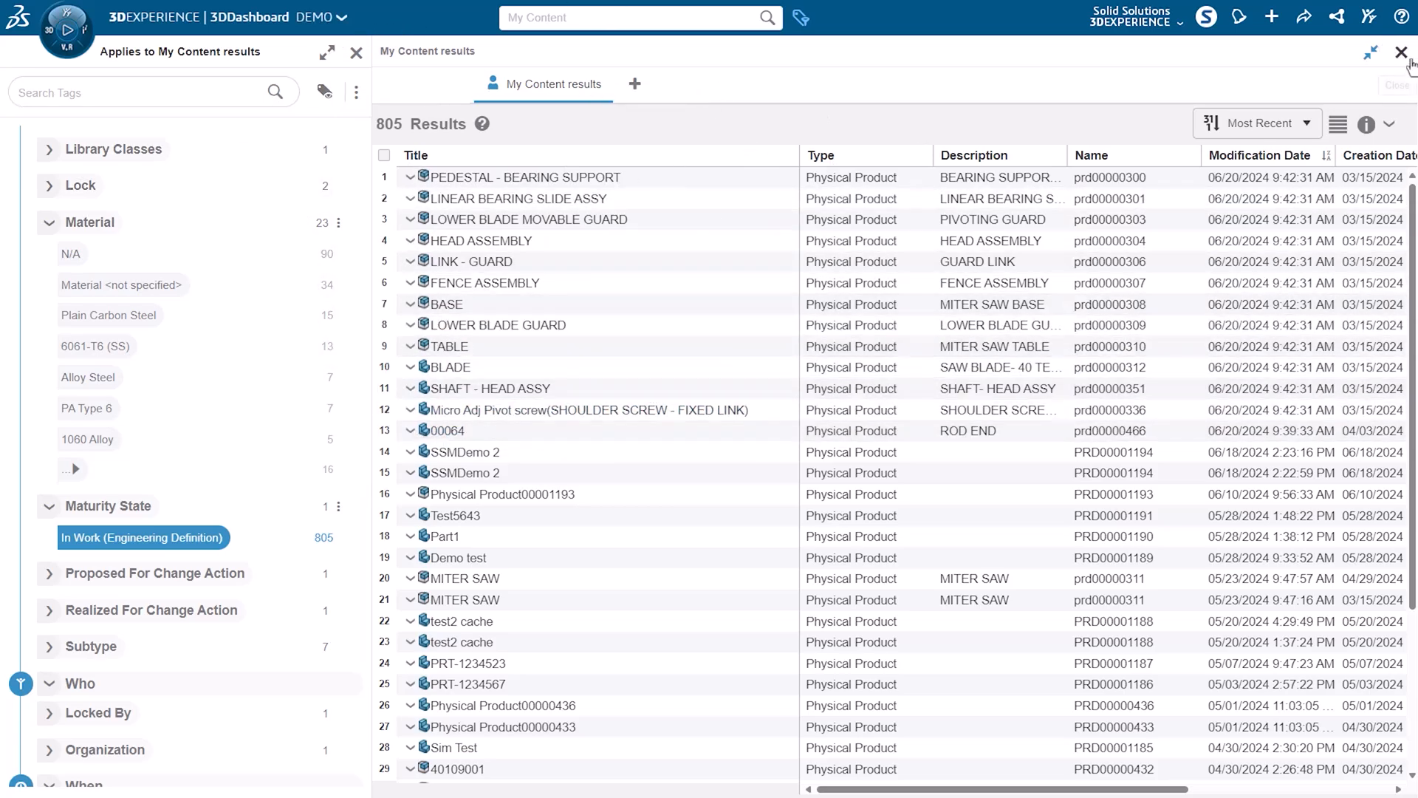
{"action": "mouse_move", "coordinate": [1402, 54]}
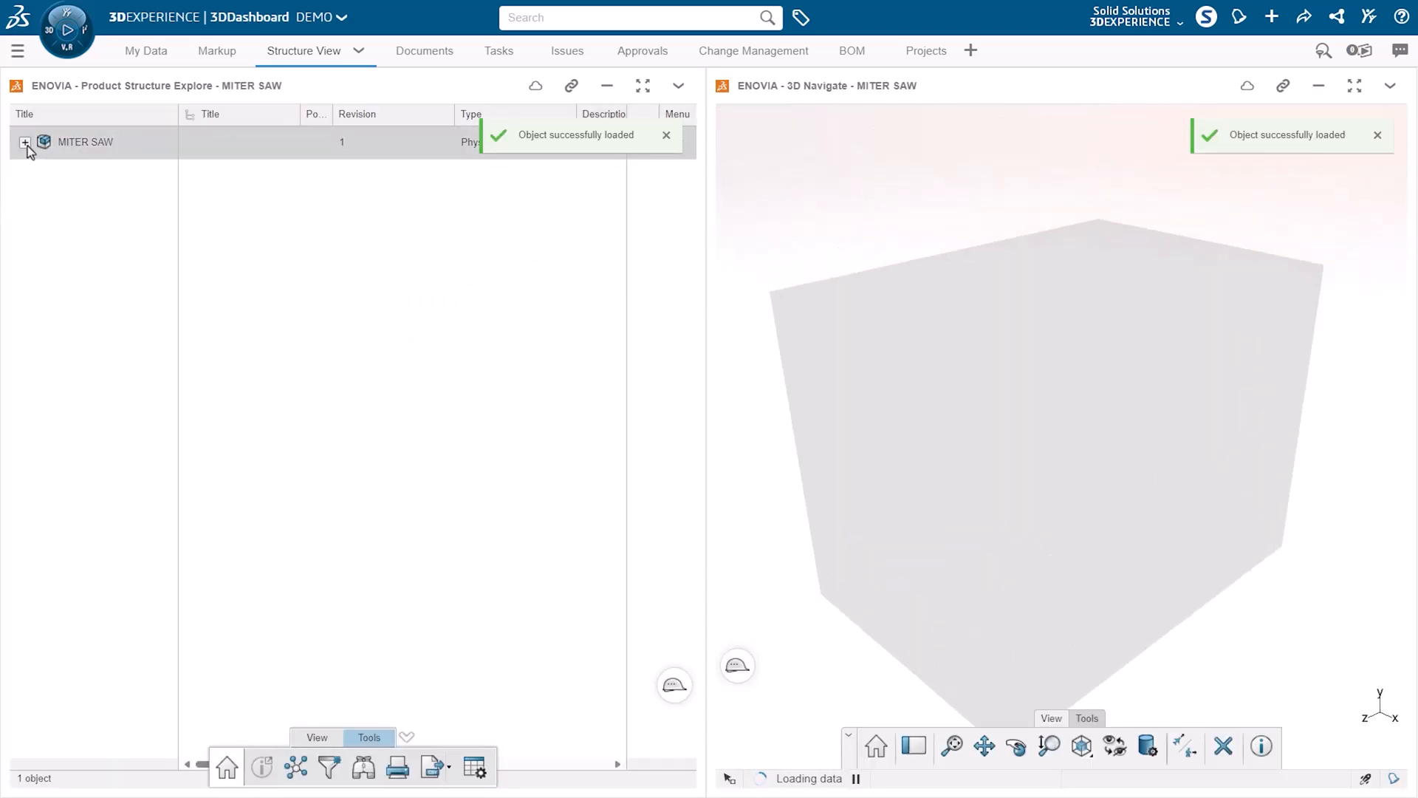
- Expand the MITER SAW root, highlight LOWER BLADE MOVABLE GUARD and LINK - GUARD, then deselect
{"action": "left_click", "coordinate": [24, 142]}
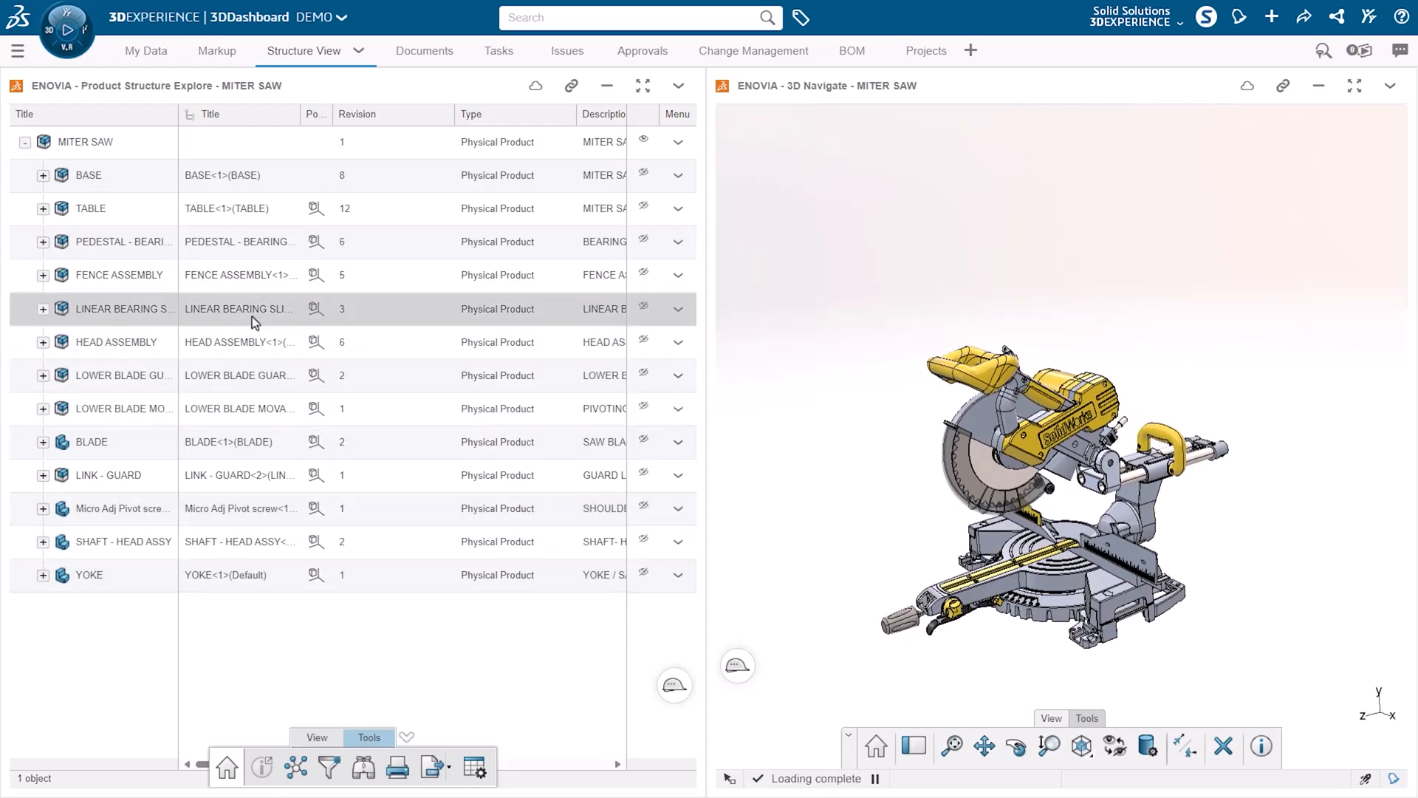
{"action": "left_click", "coordinate": [239, 408]}
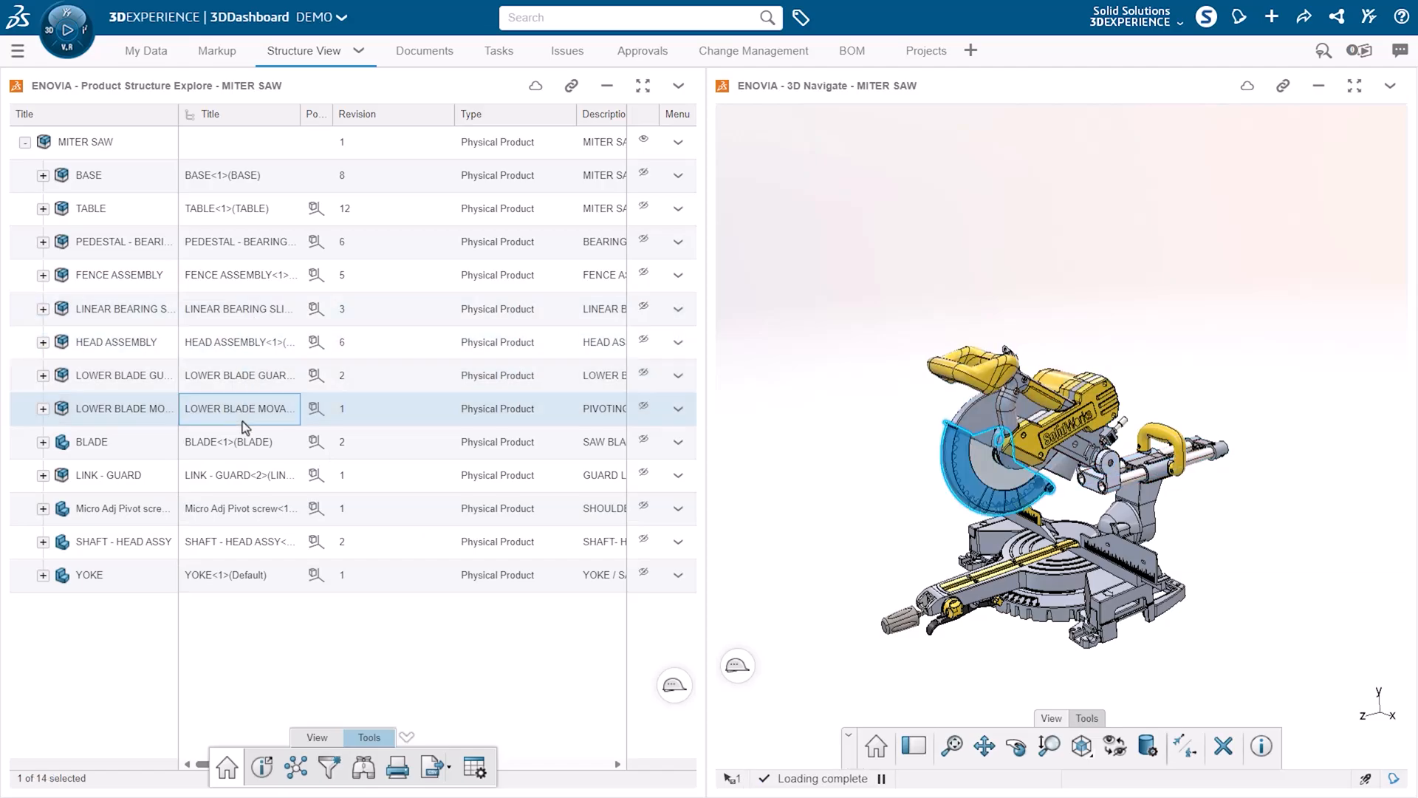
{"action": "left_click", "coordinate": [109, 475]}
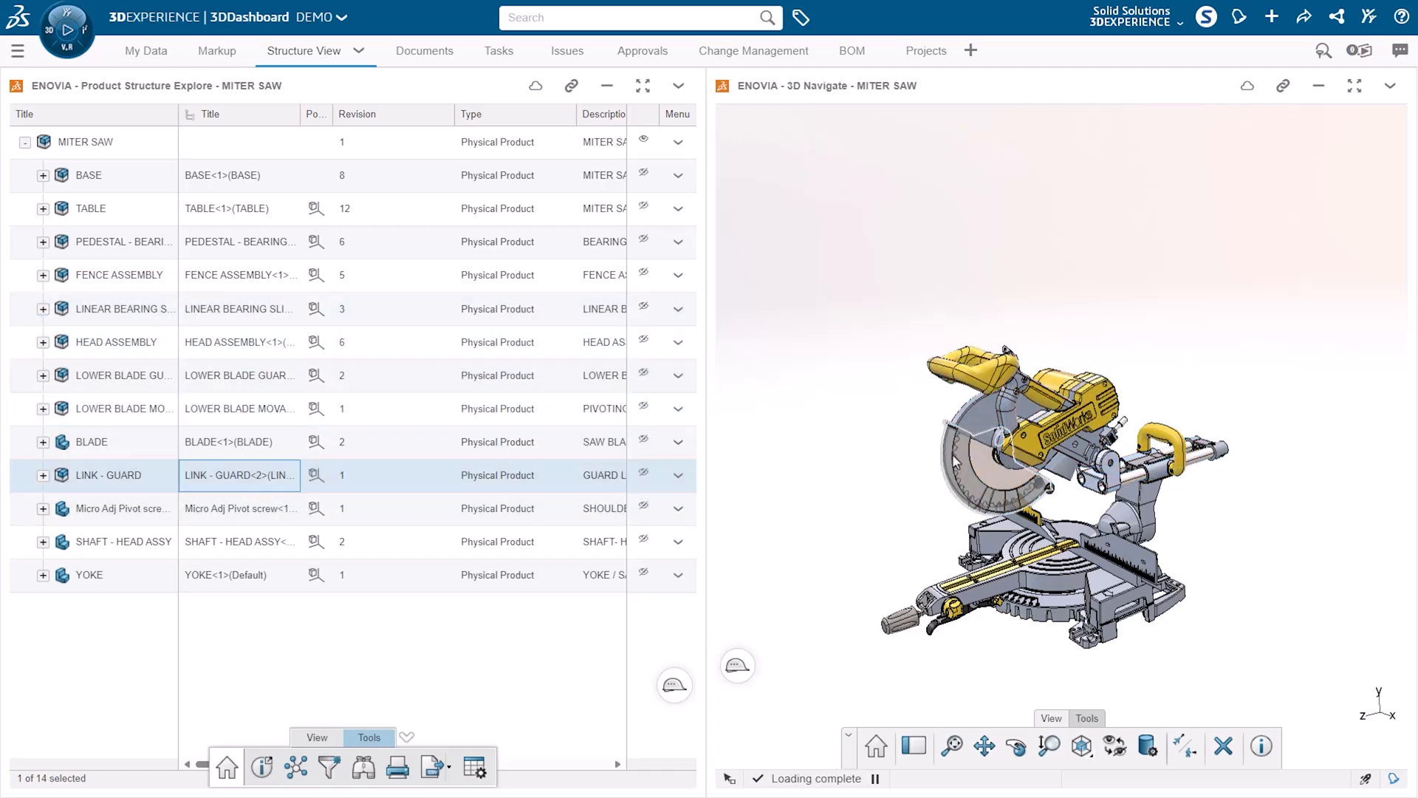
{"action": "left_click", "coordinate": [126, 407]}
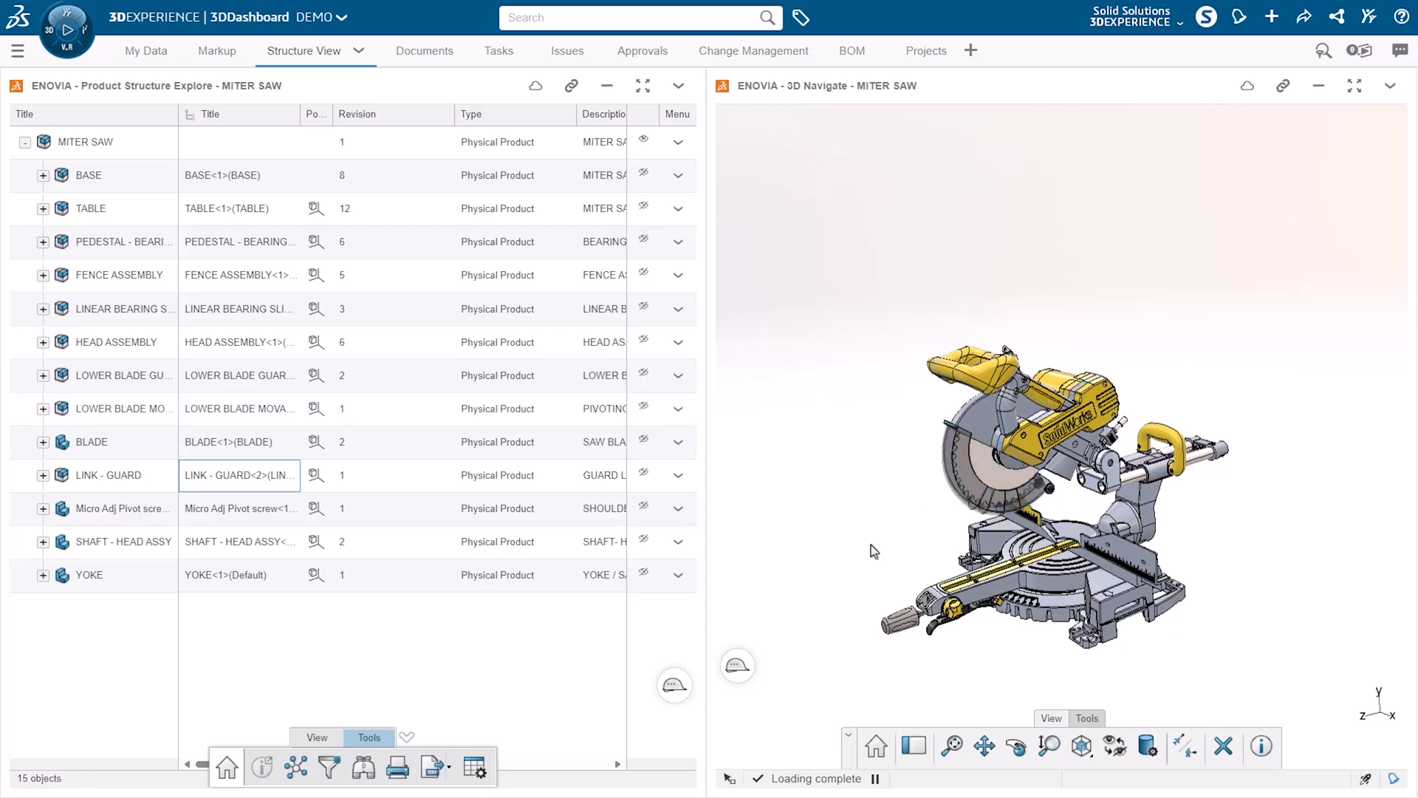
{"action": "mouse_move", "coordinate": [741, 418]}
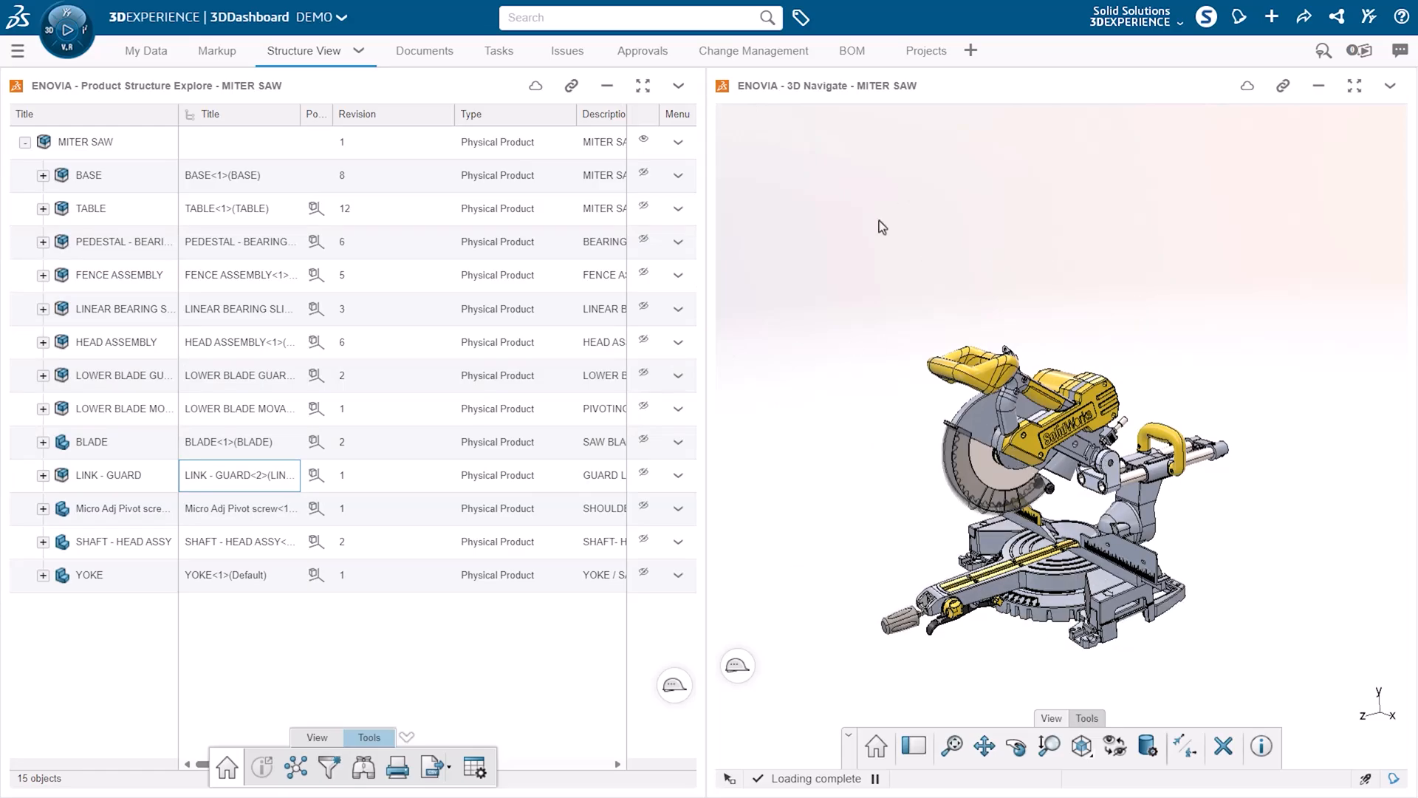
{"action": "mouse_move", "coordinate": [858, 455]}
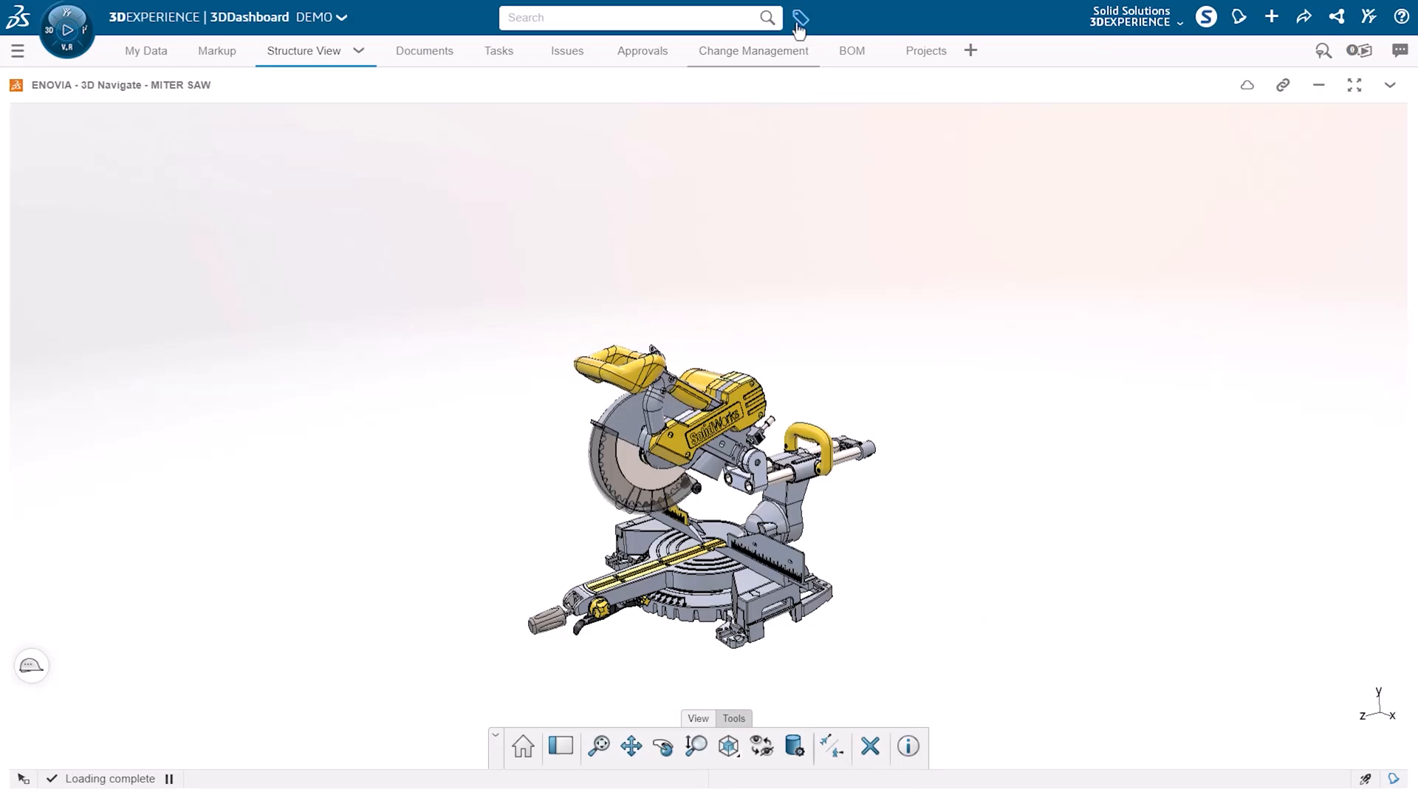
- Expand the MITER SAW's Material tag values and colorize the model by material
{"action": "left_click", "coordinate": [799, 17]}
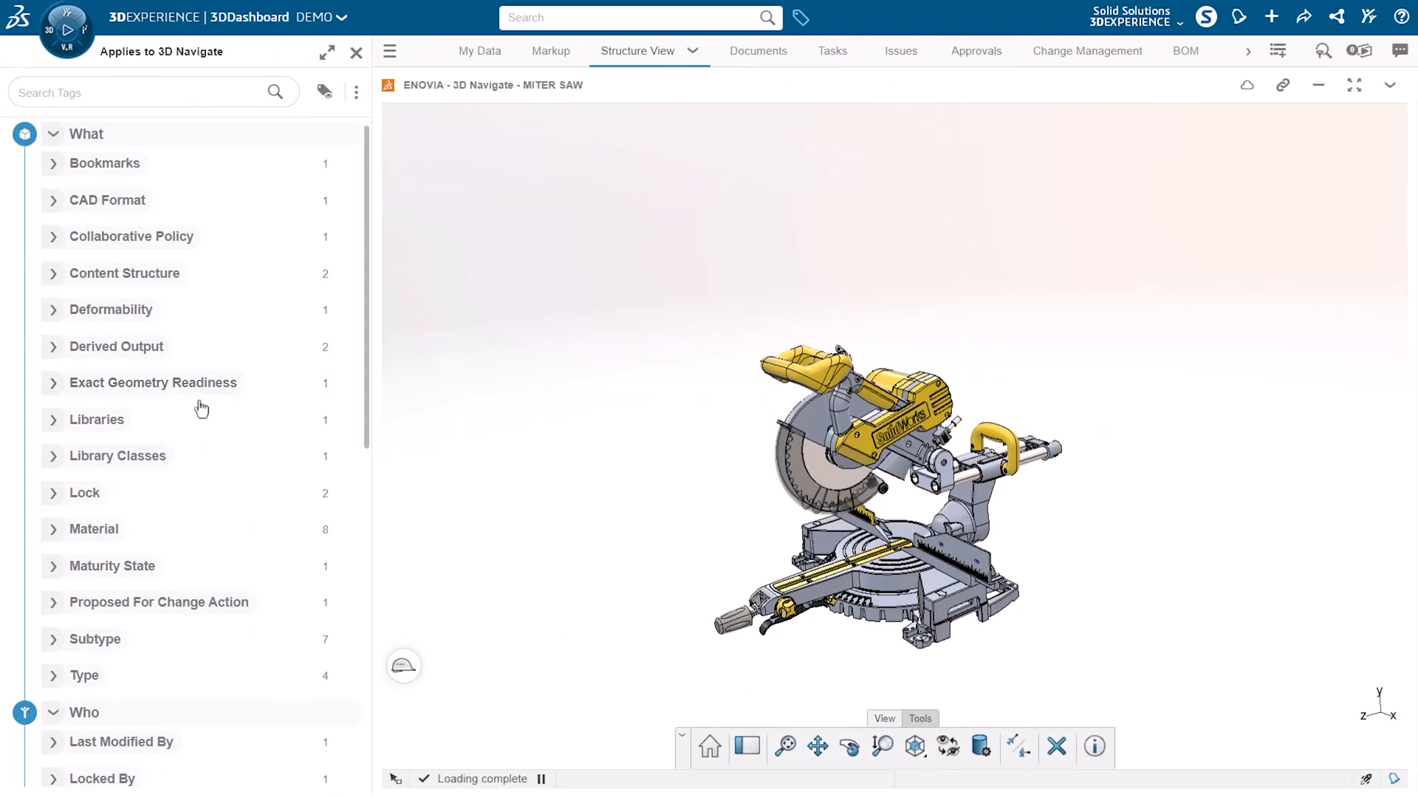
{"action": "scroll", "scroll_direction": "down", "scroll_amount": 3}
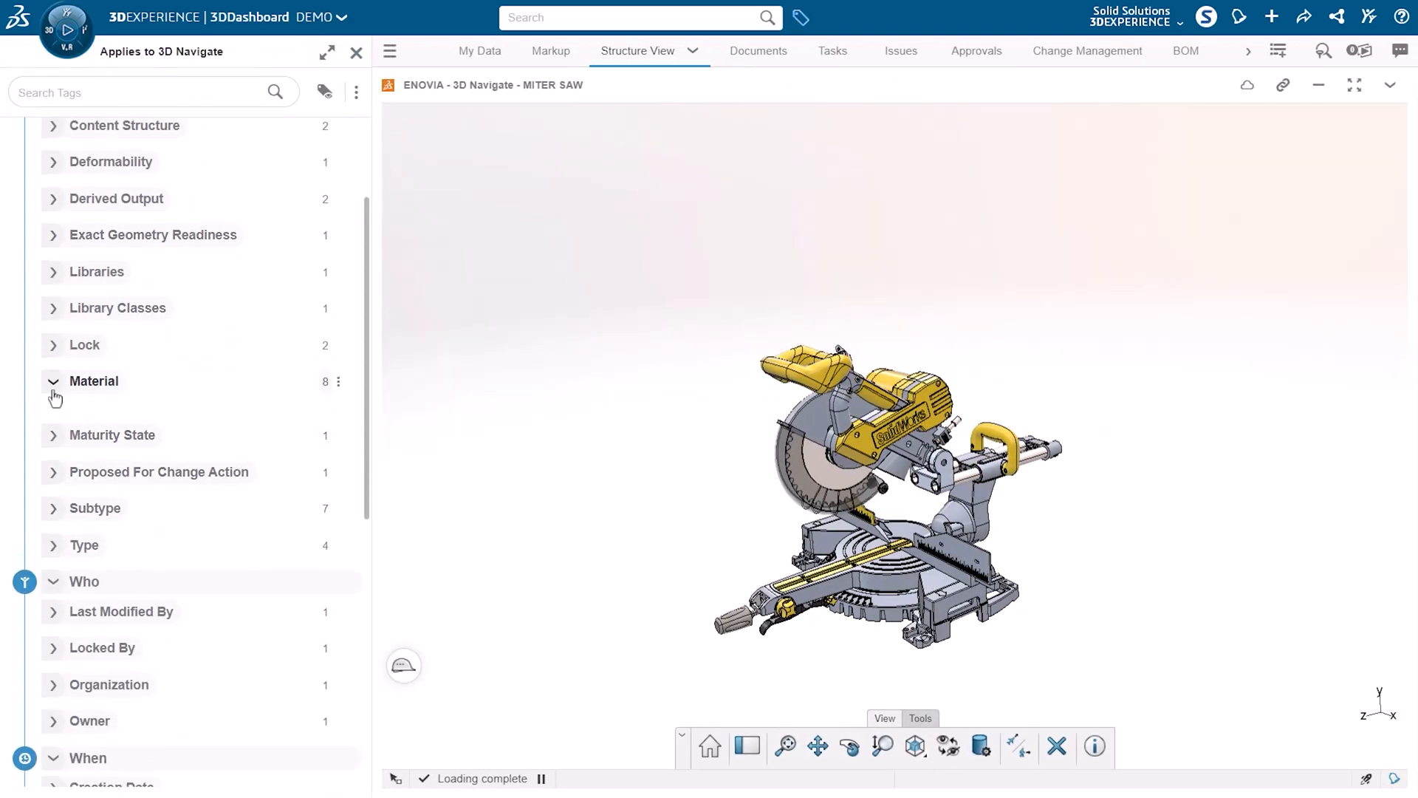
{"action": "left_click", "coordinate": [93, 381]}
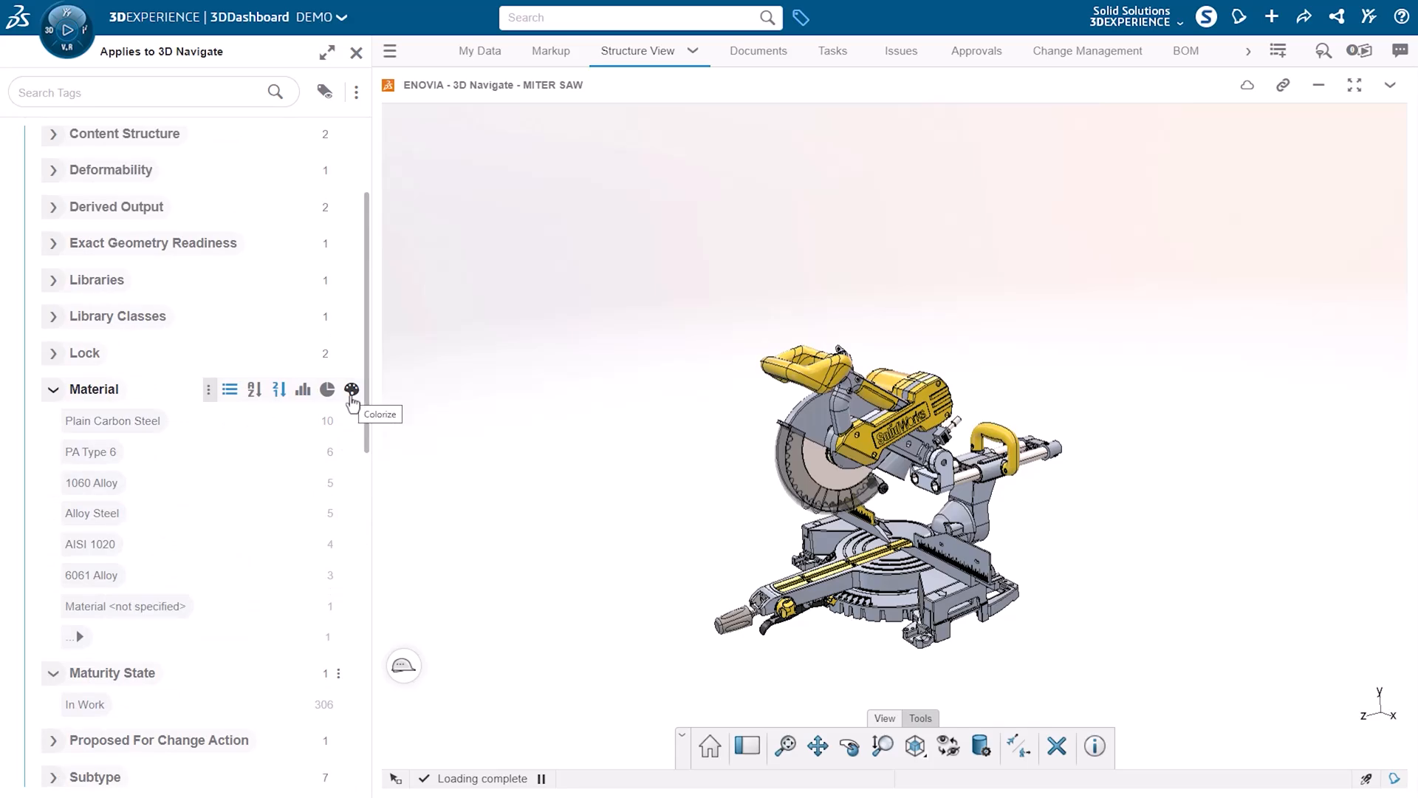
{"action": "left_click", "coordinate": [350, 390]}
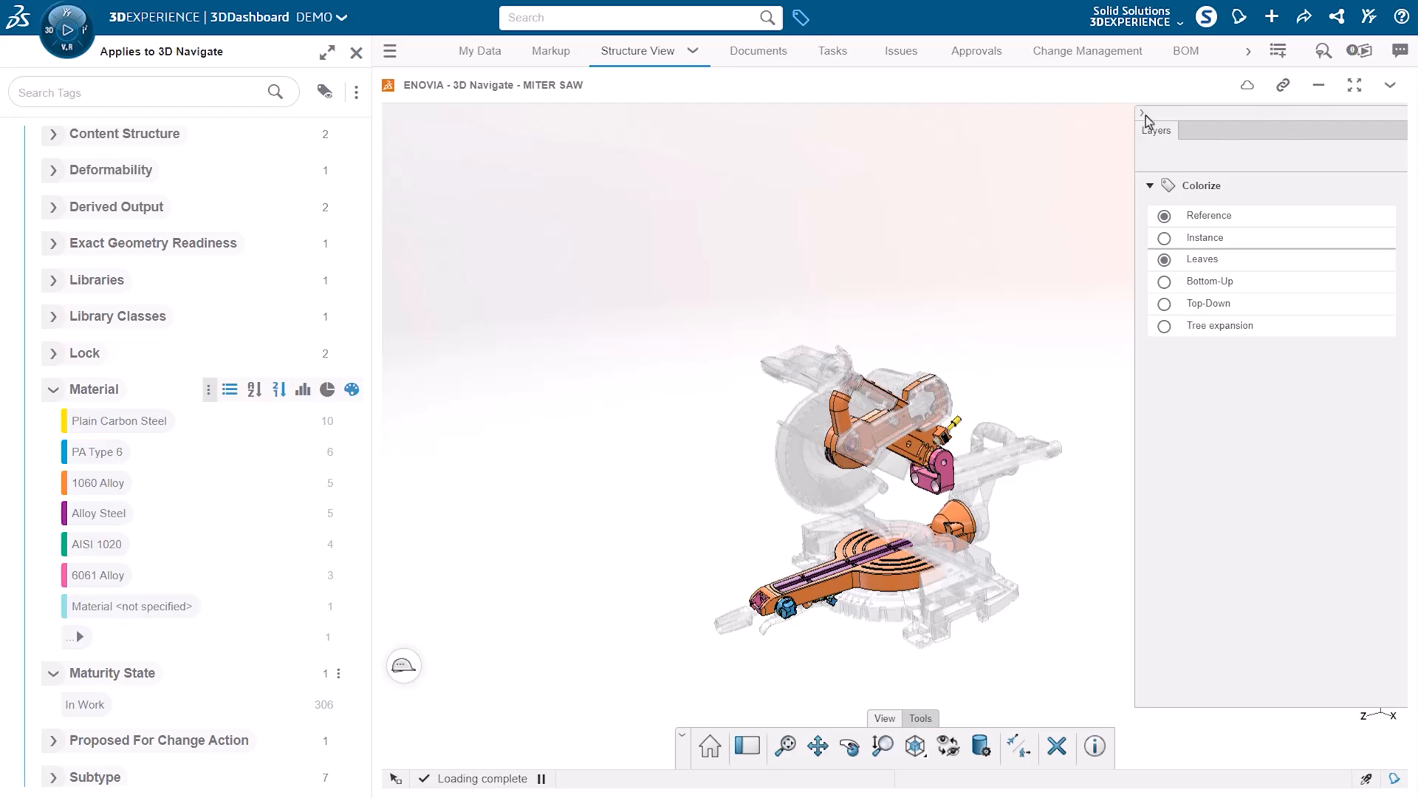
- Dismiss the Colorize settings panel, keeping the saw coloured by material
{"action": "left_click", "coordinate": [1141, 116]}
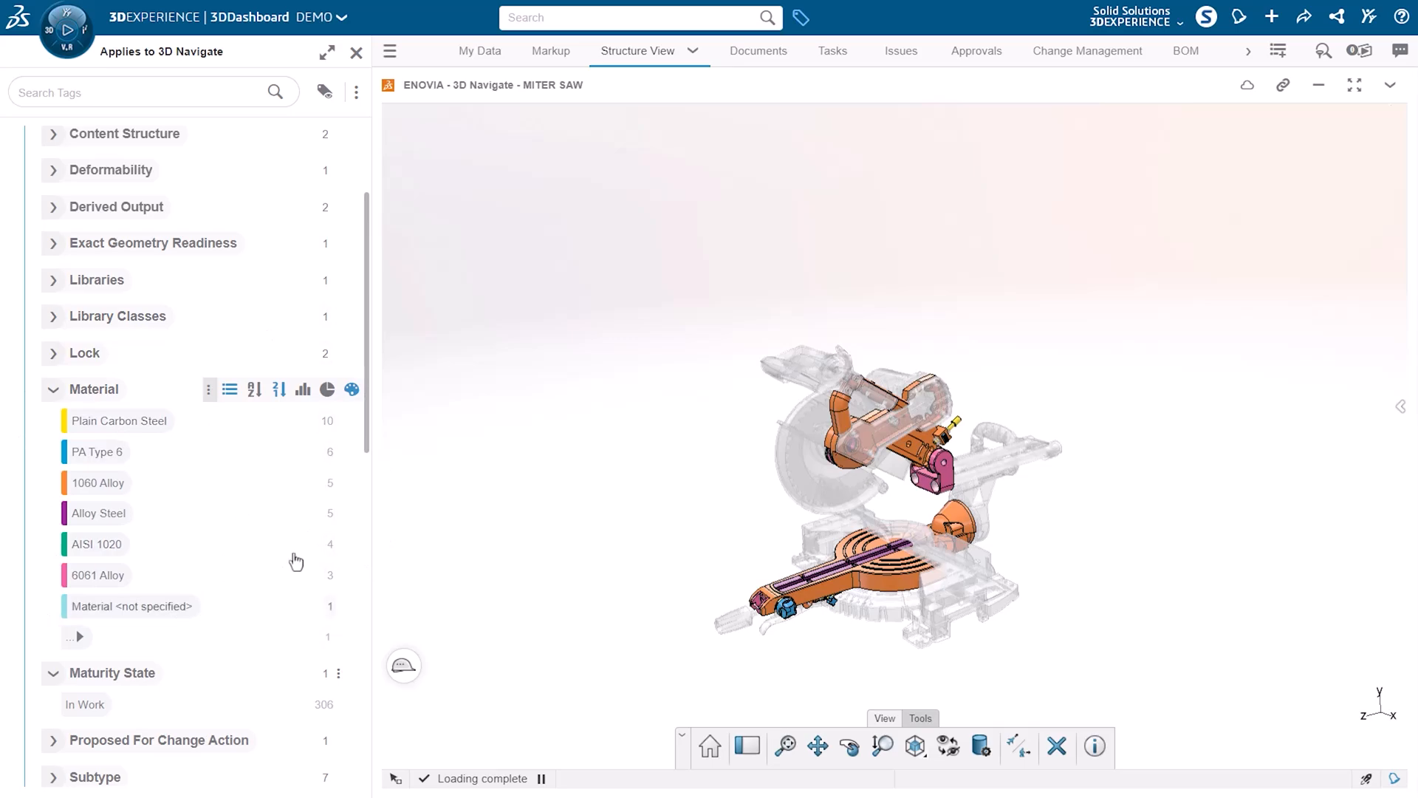
{"action": "mouse_move", "coordinate": [251, 512]}
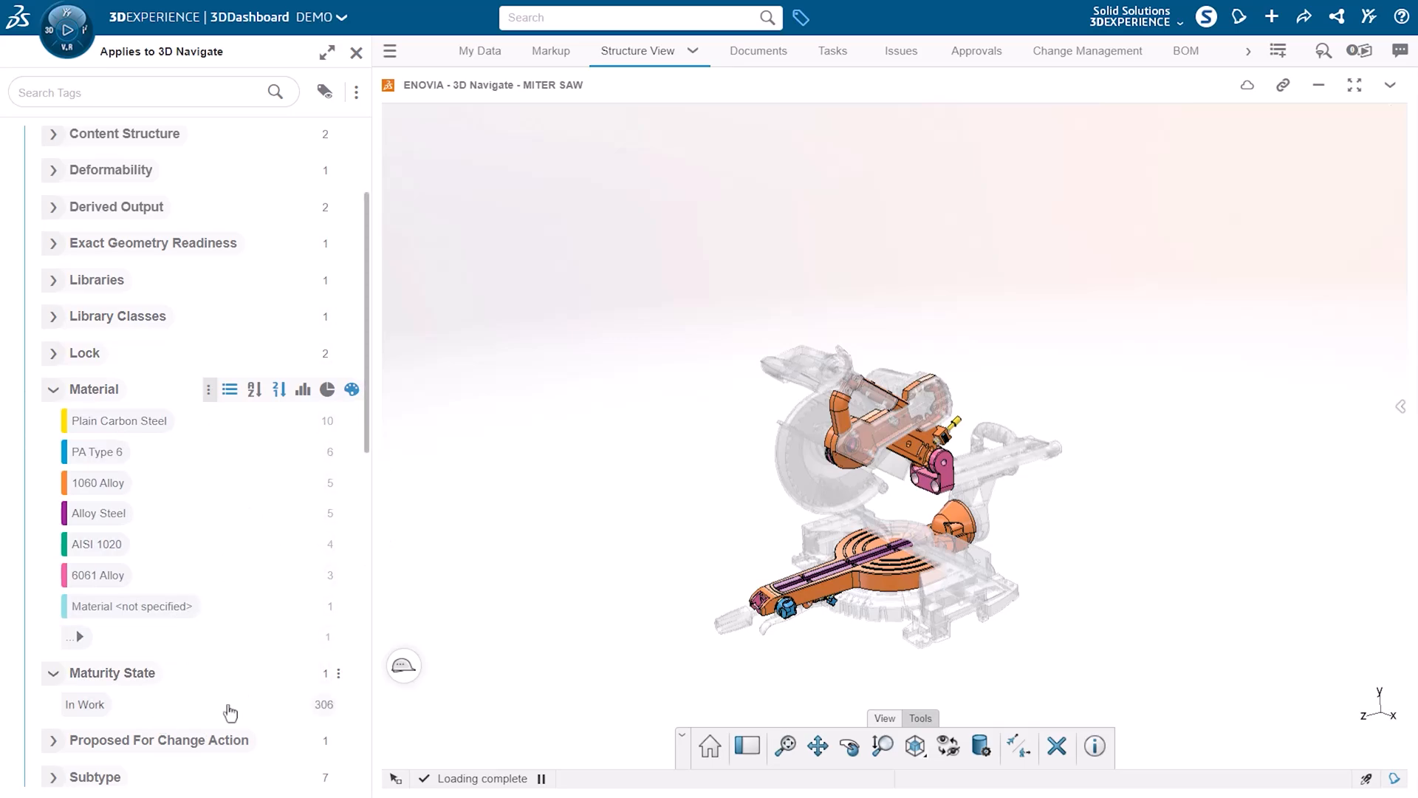
{"action": "mouse_move", "coordinate": [236, 641]}
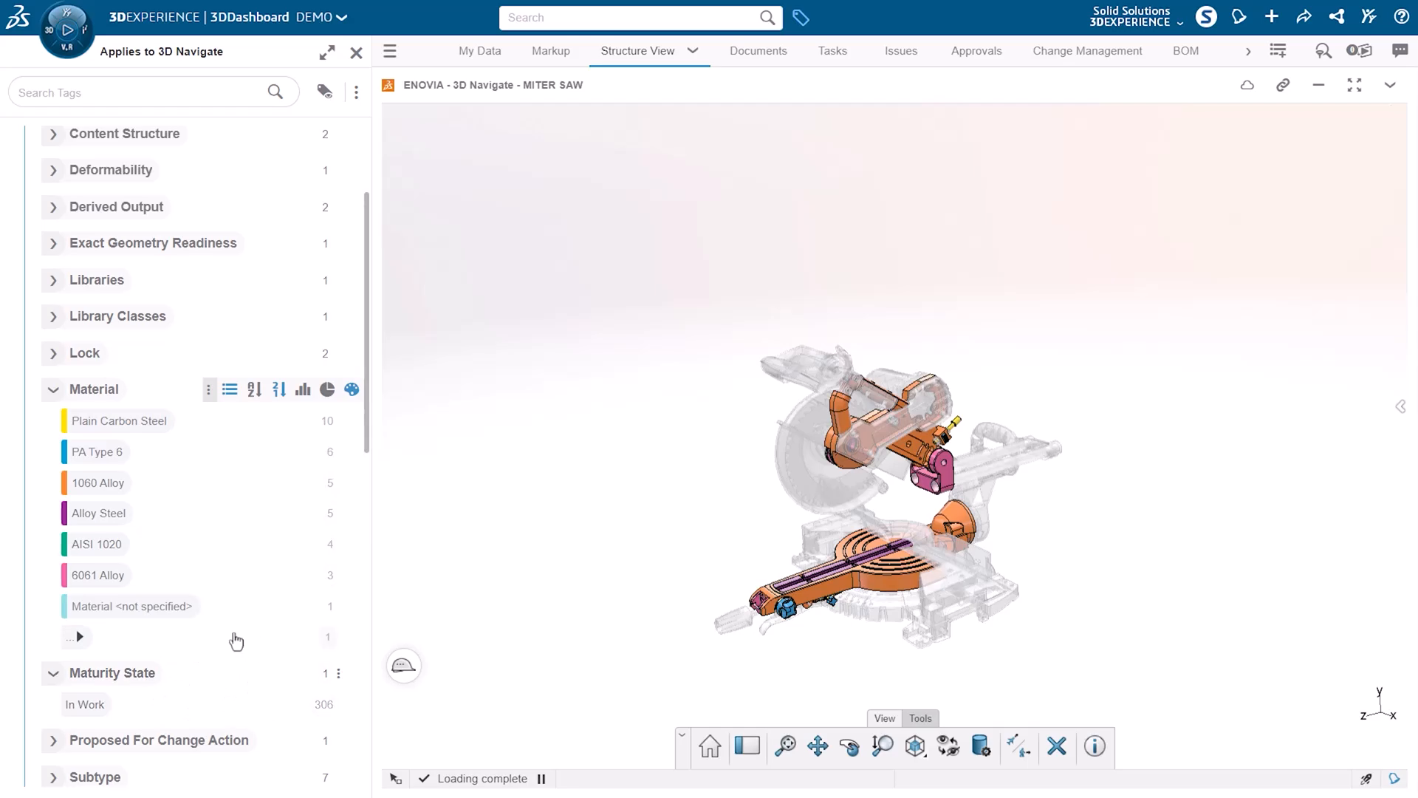
{"action": "scroll", "scroll_direction": "down", "scroll_amount": 3}
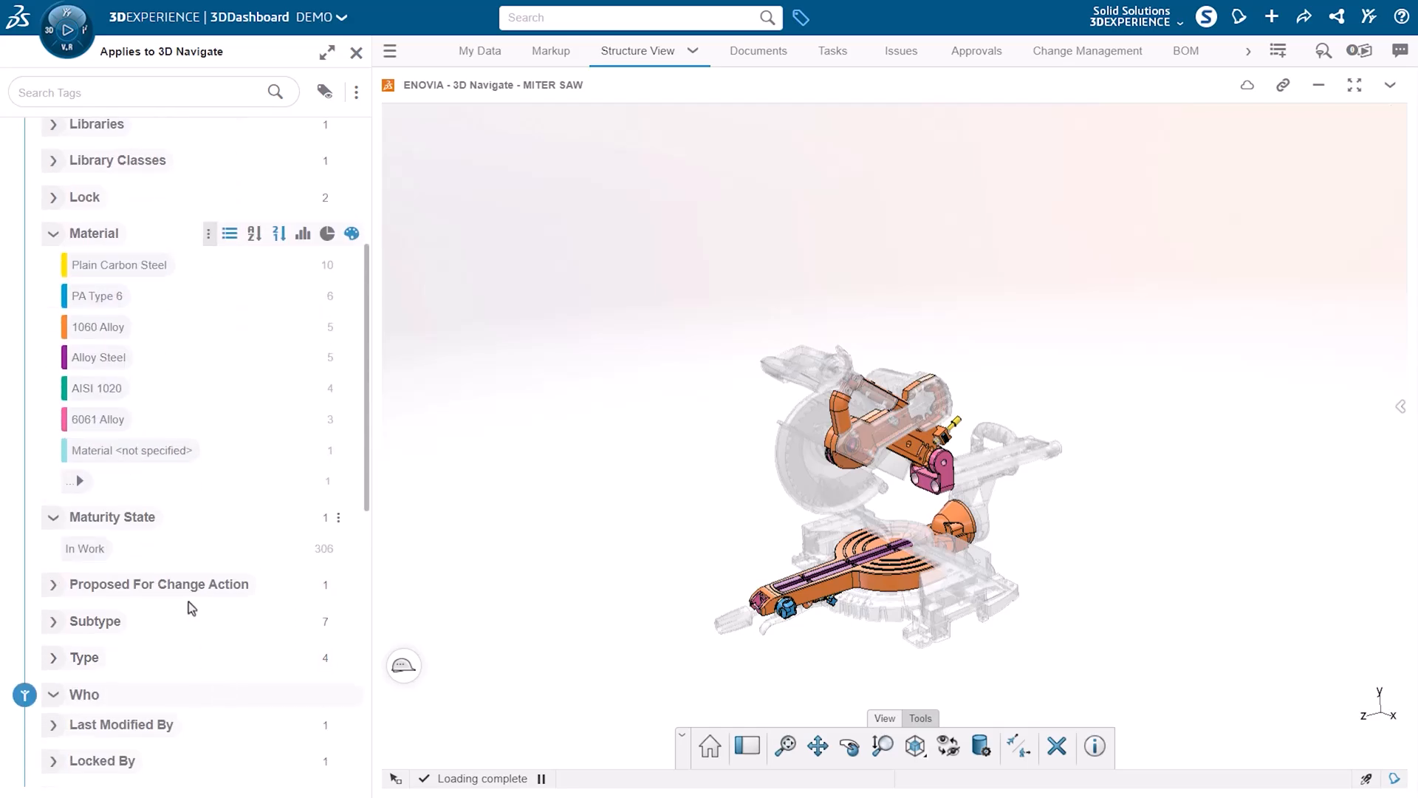